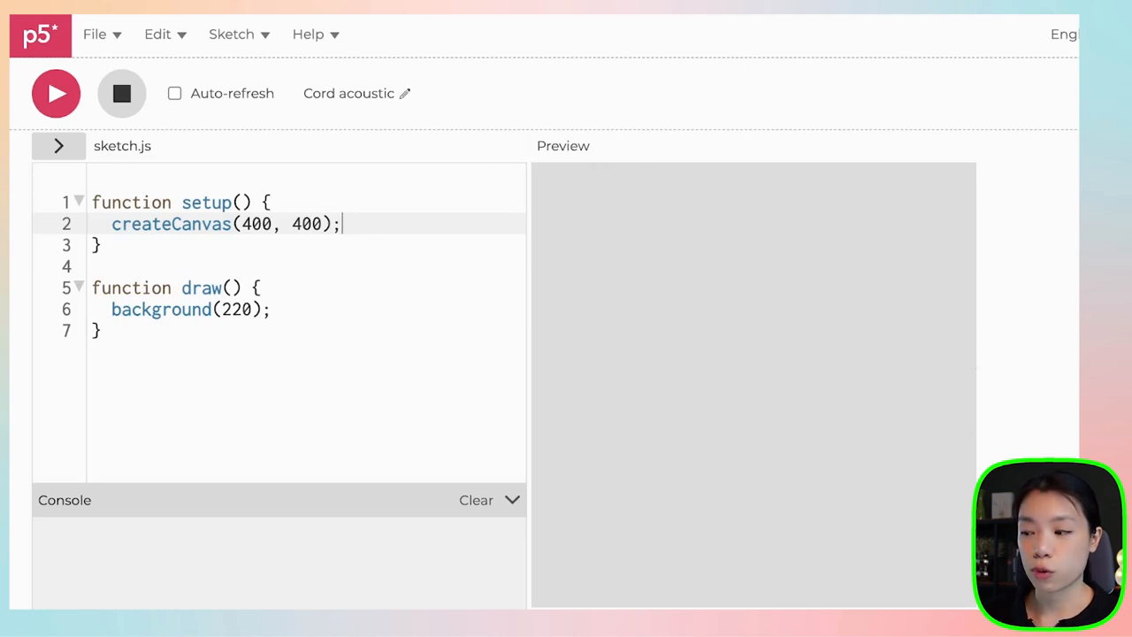
mouse_move(607, 485)
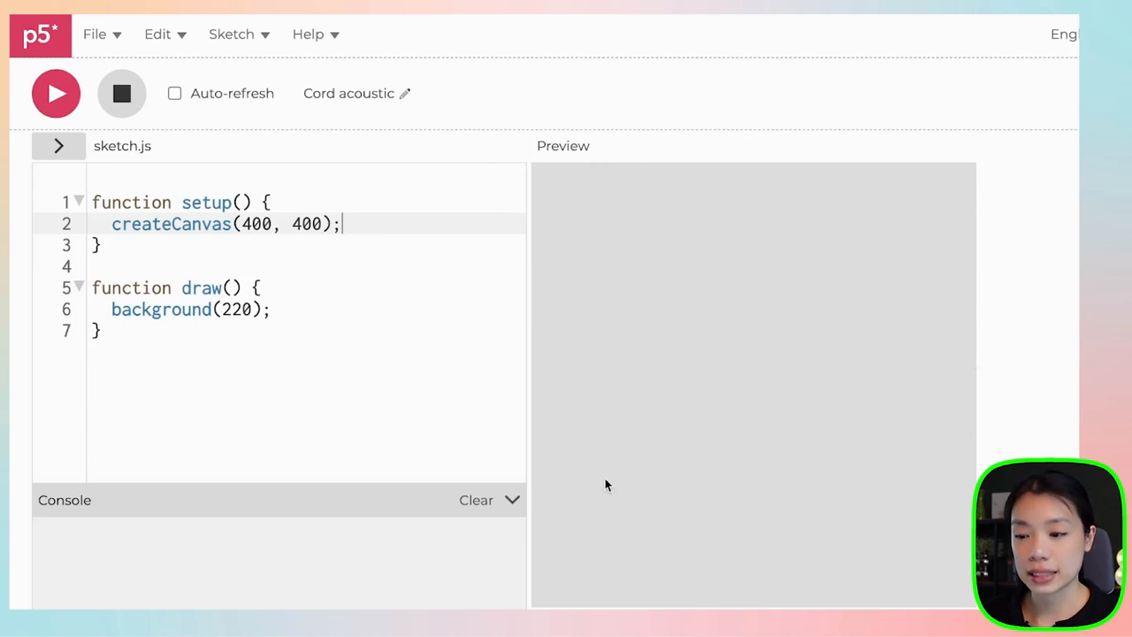
- Select the background(220) line inside draw to explain it
triple_click(191, 308)
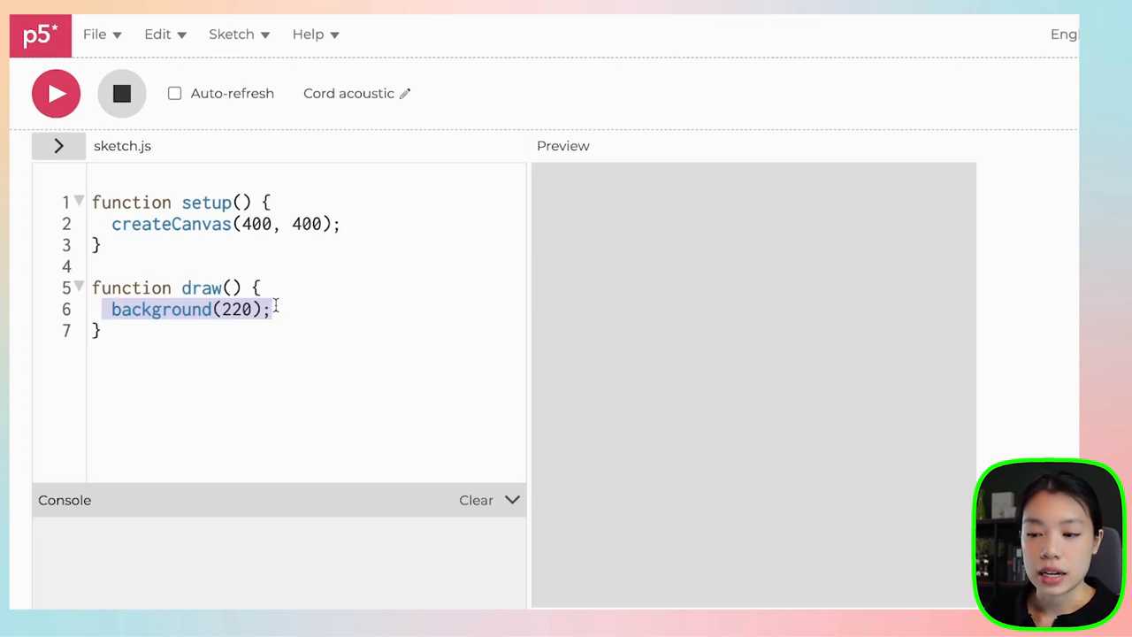
mouse_move(672, 563)
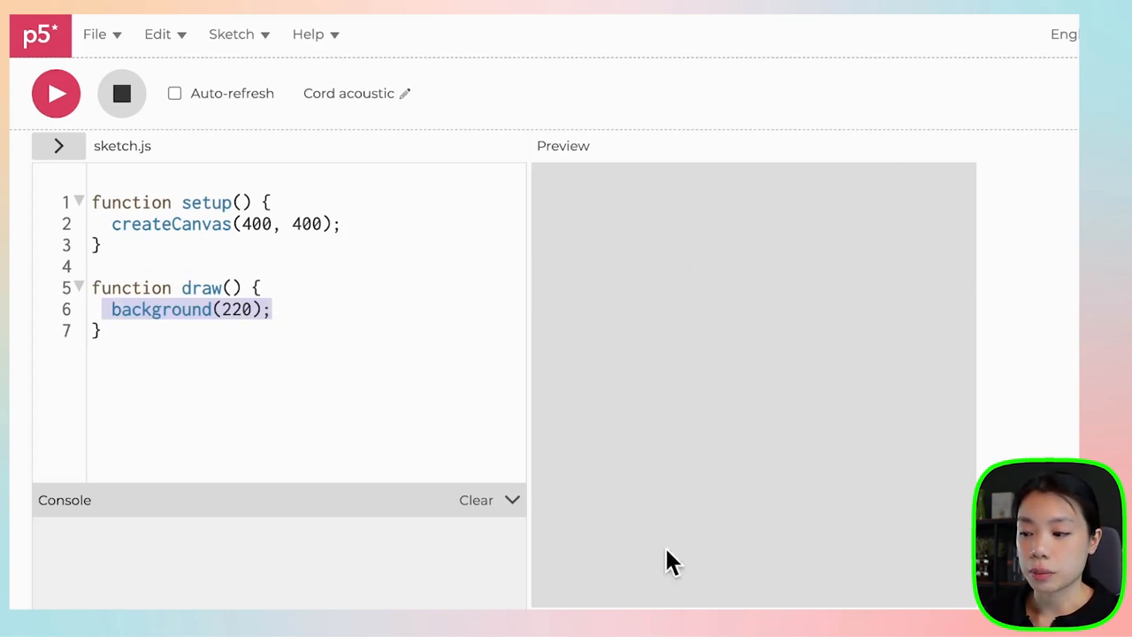
mouse_move(955, 491)
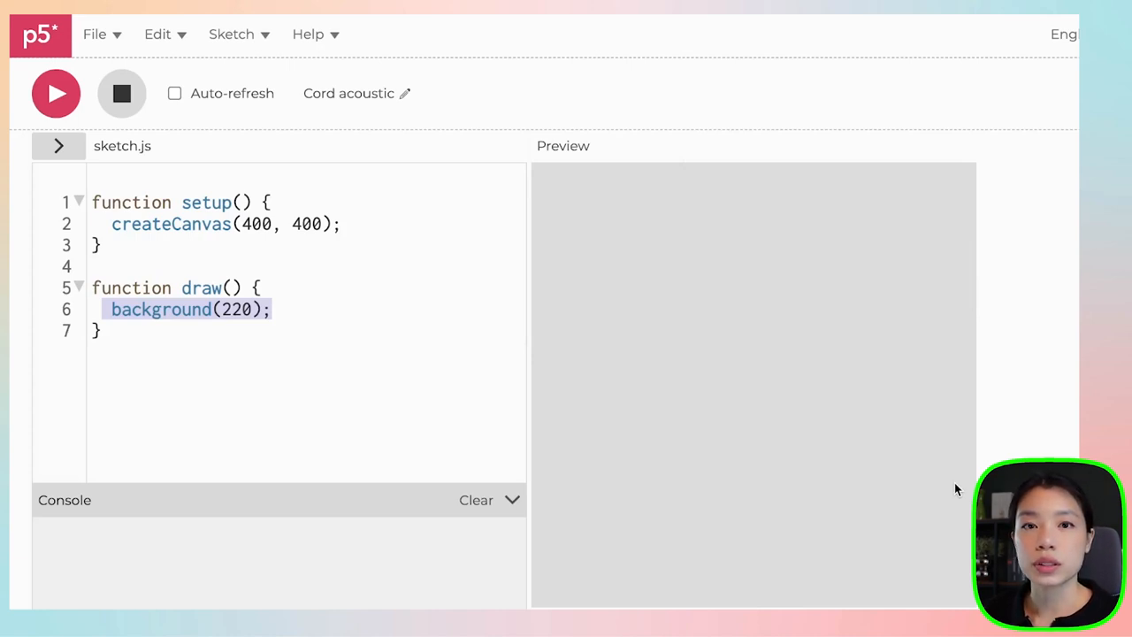
mouse_move(775, 205)
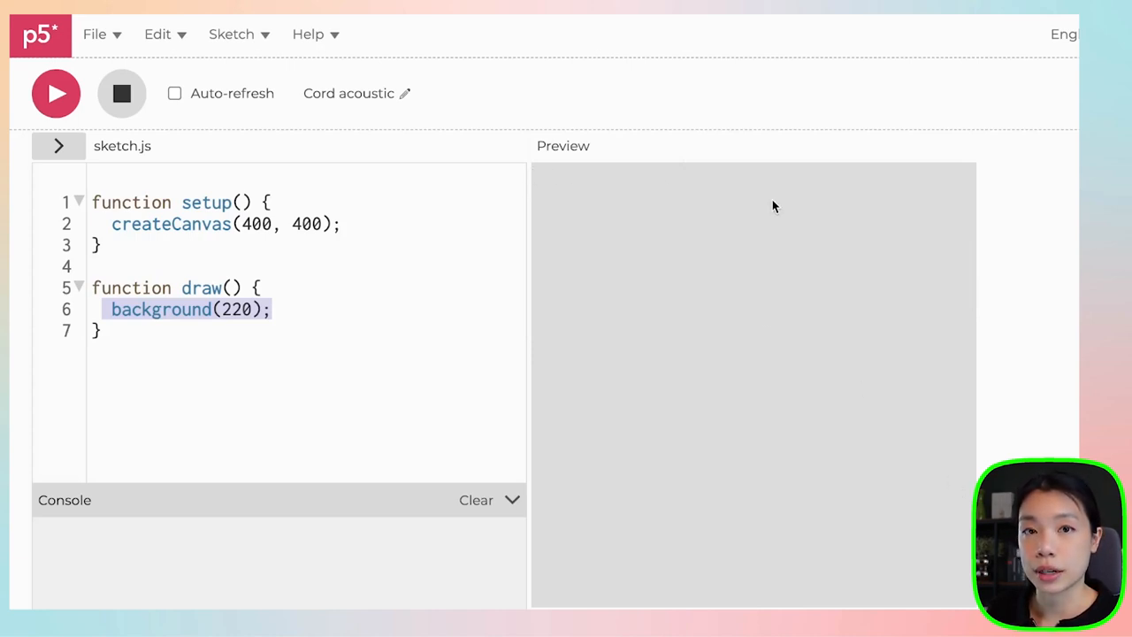
mouse_move(708, 177)
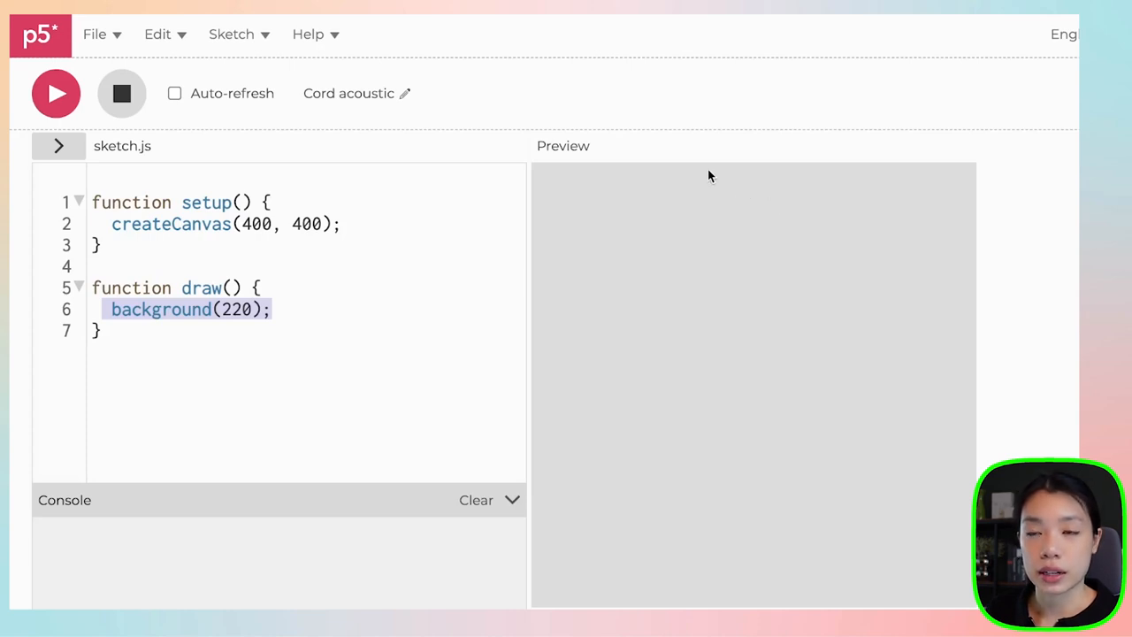
mouse_move(646, 156)
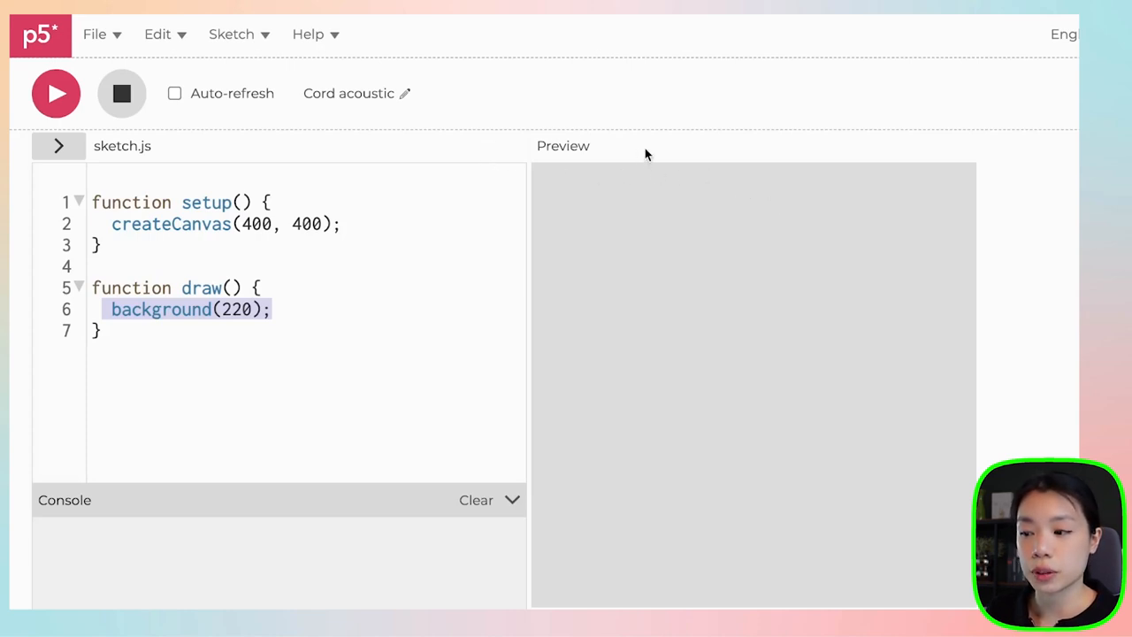
mouse_move(927, 166)
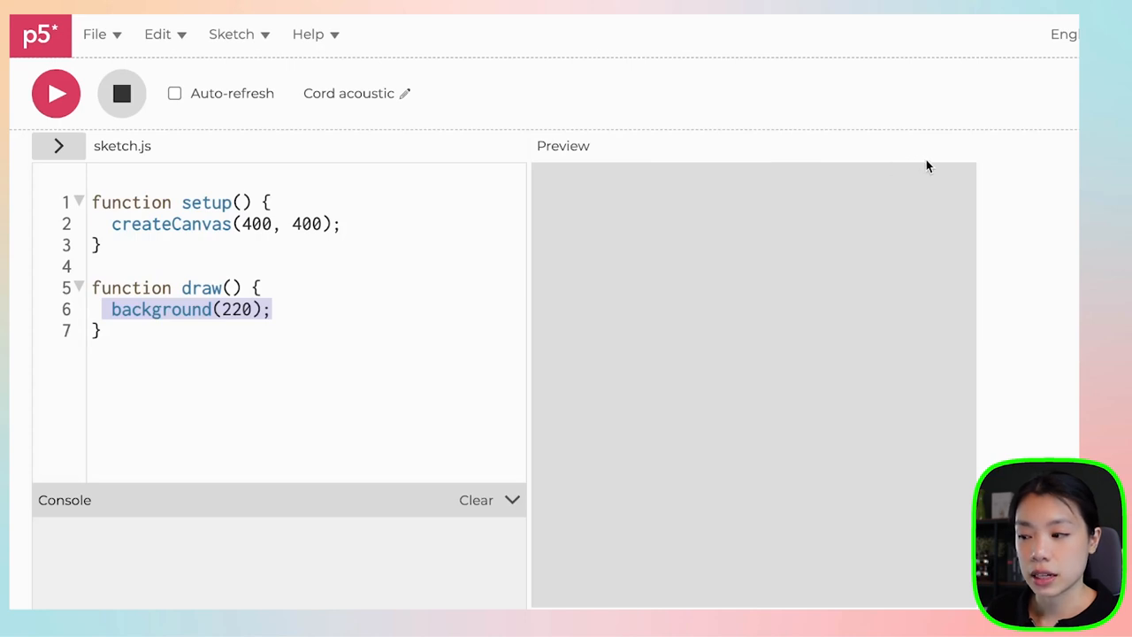
mouse_move(941, 173)
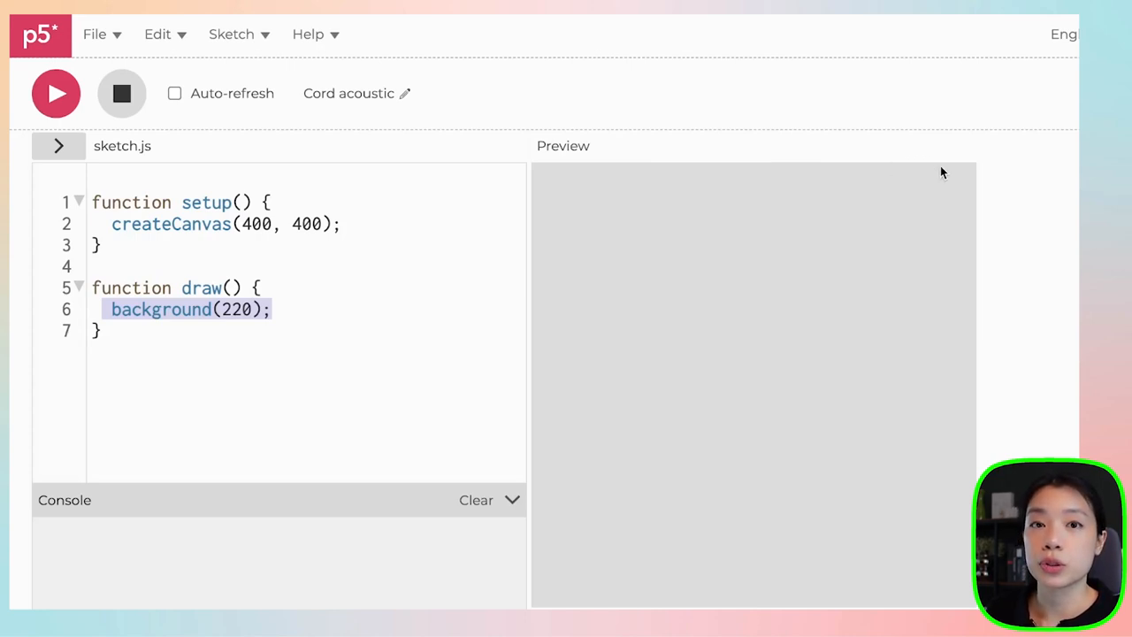
mouse_move(735, 149)
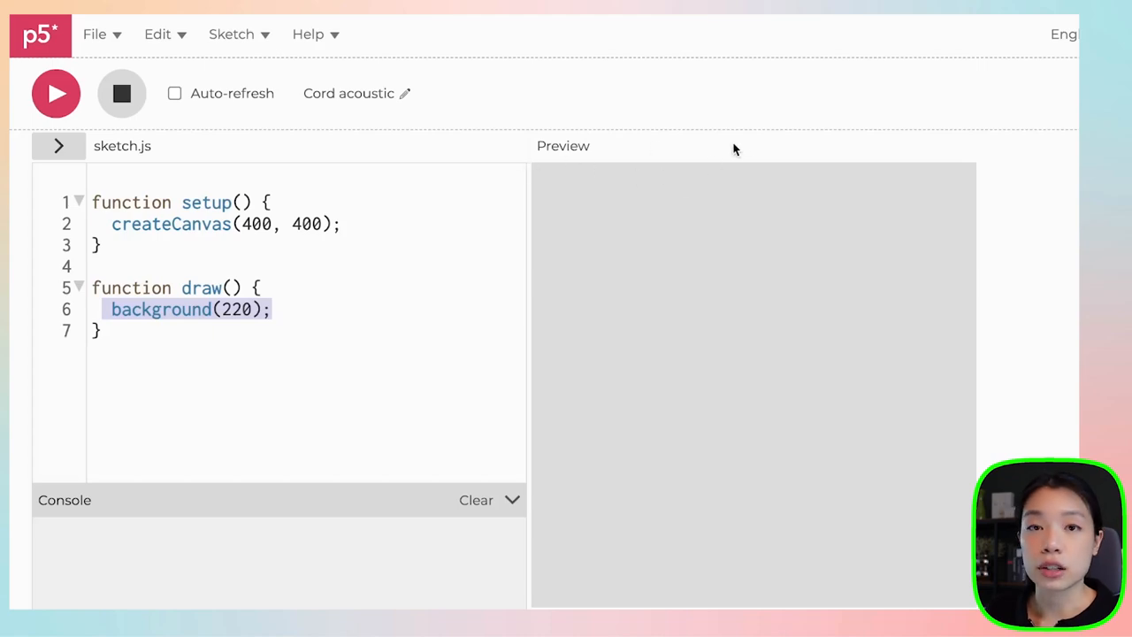
mouse_move(769, 175)
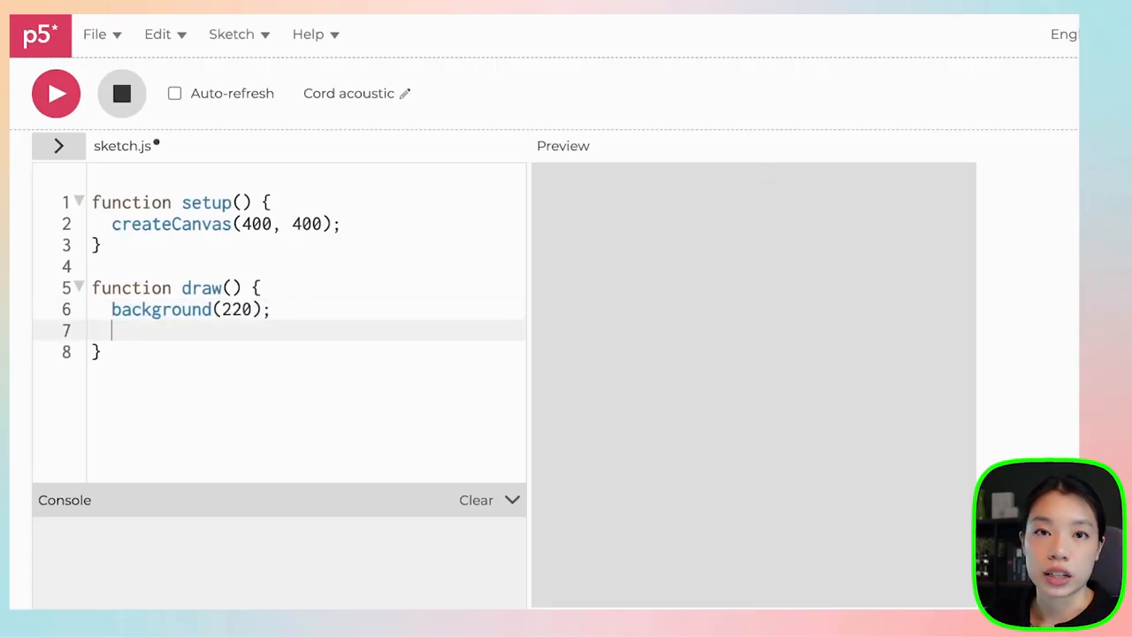
- Write line(50, 50, 200, 200); after the background call and deselect it
text(1)
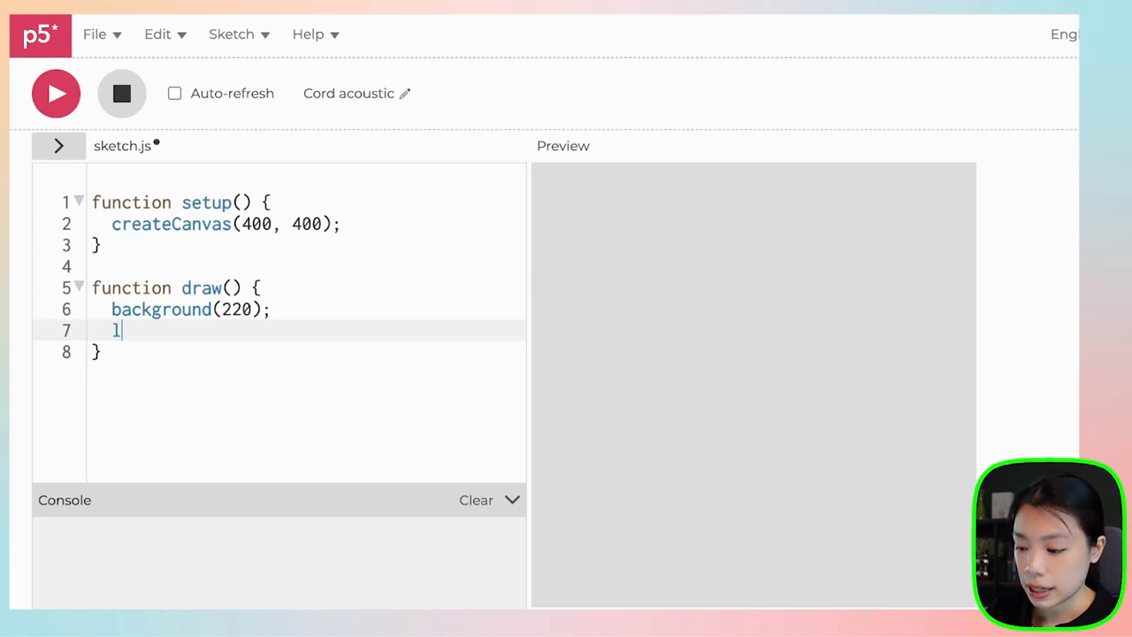
text(ine();)
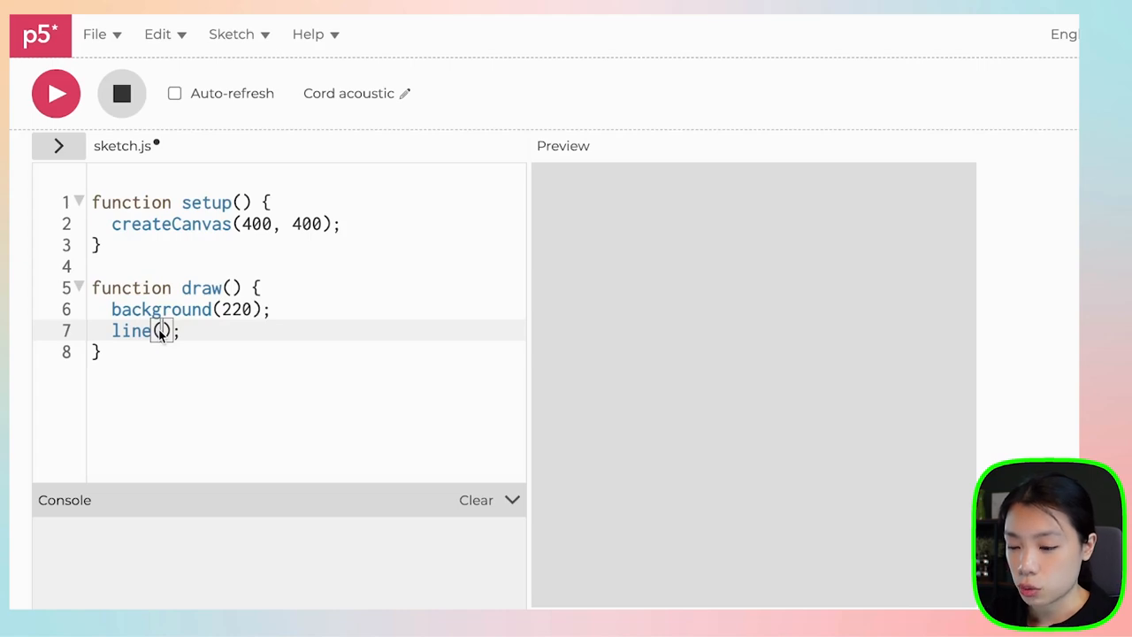
text(50, 50, 200, 200)
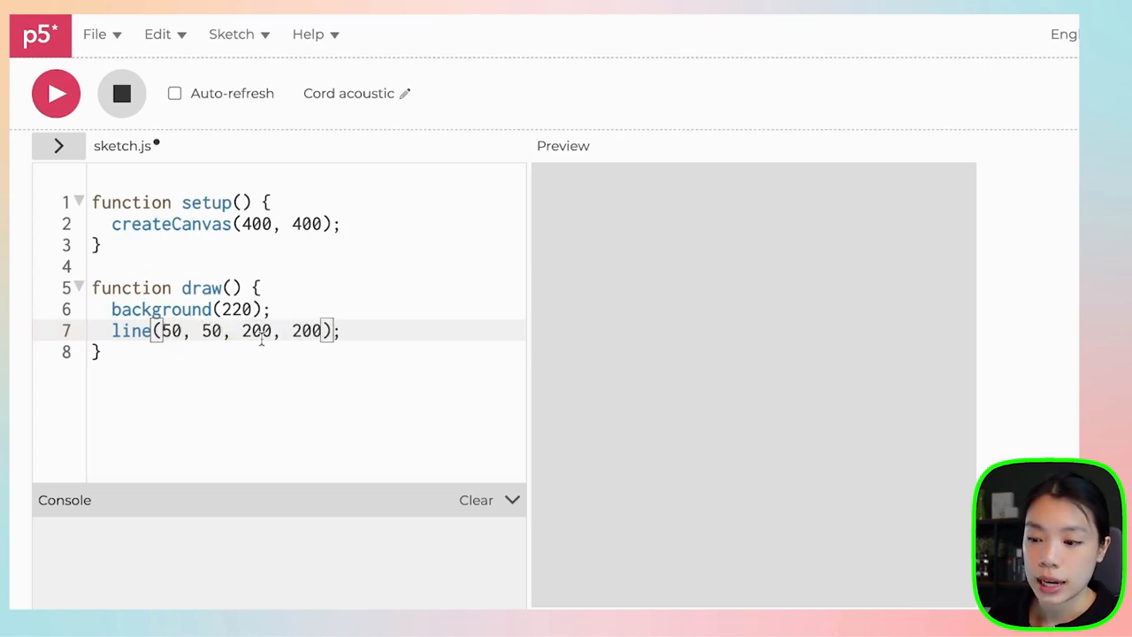
click(340, 331)
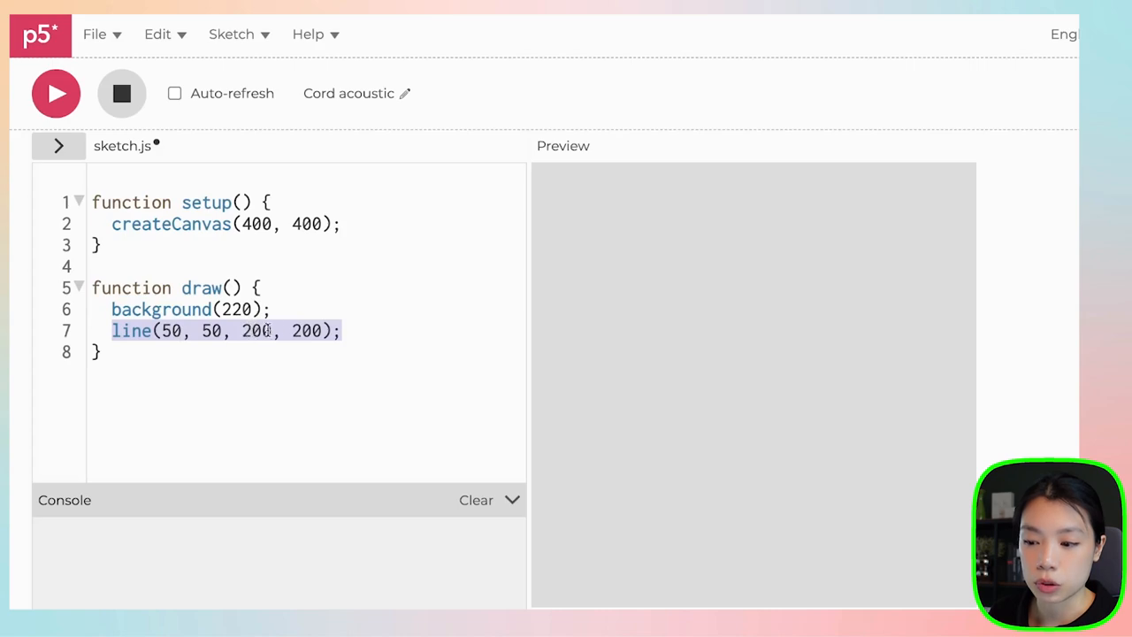
click(57, 94)
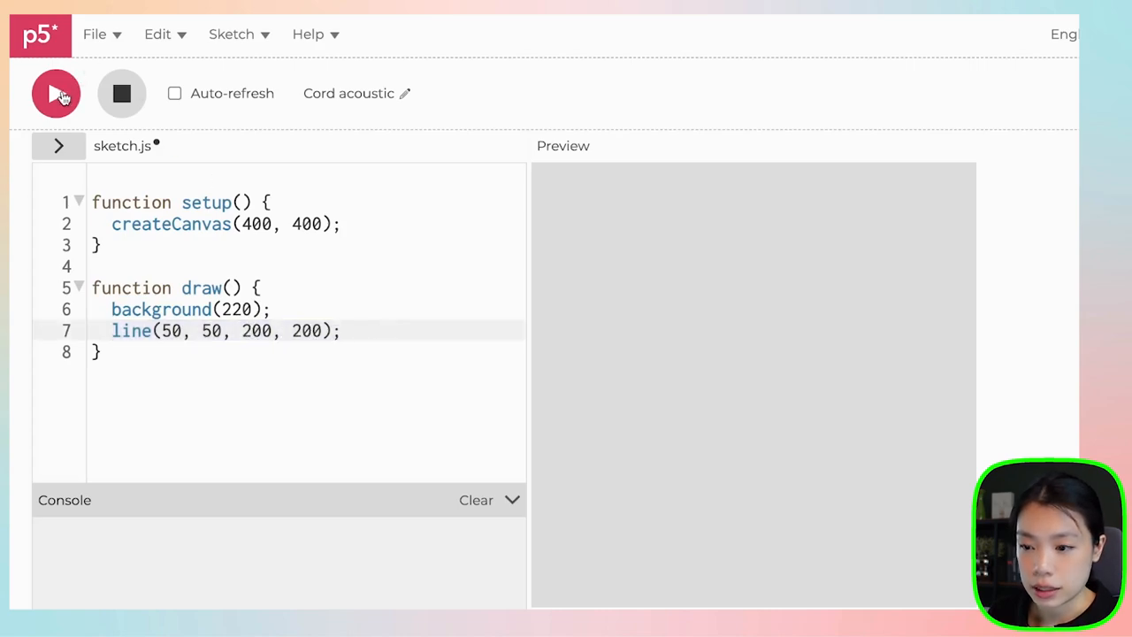
- Run the sketch so the diagonal line appears on the gray canvas
click(57, 92)
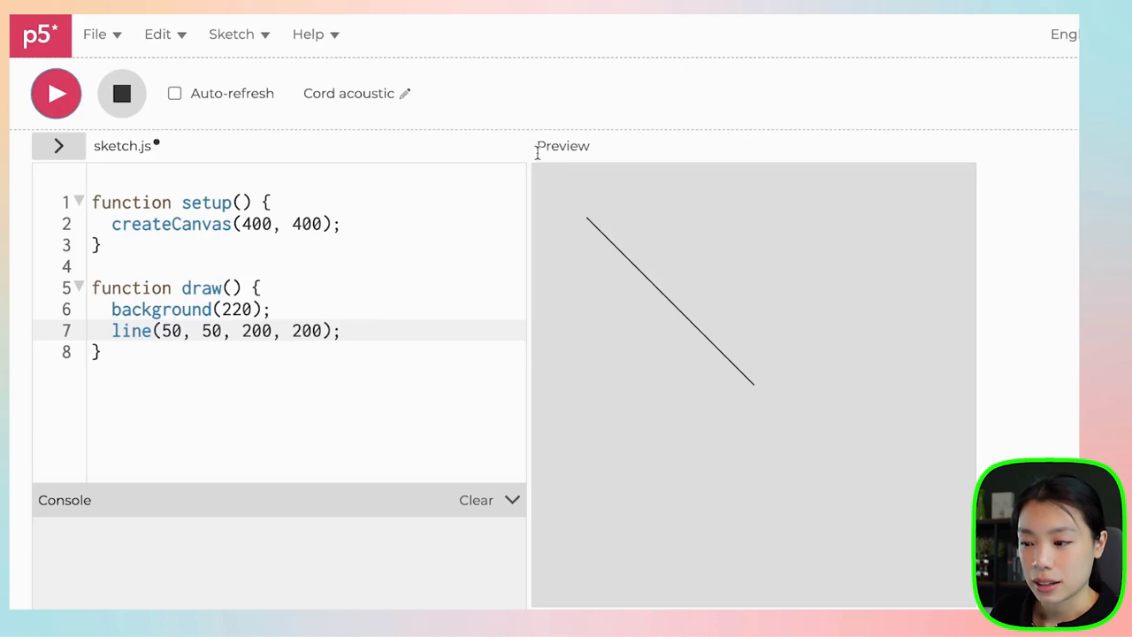
mouse_move(540, 168)
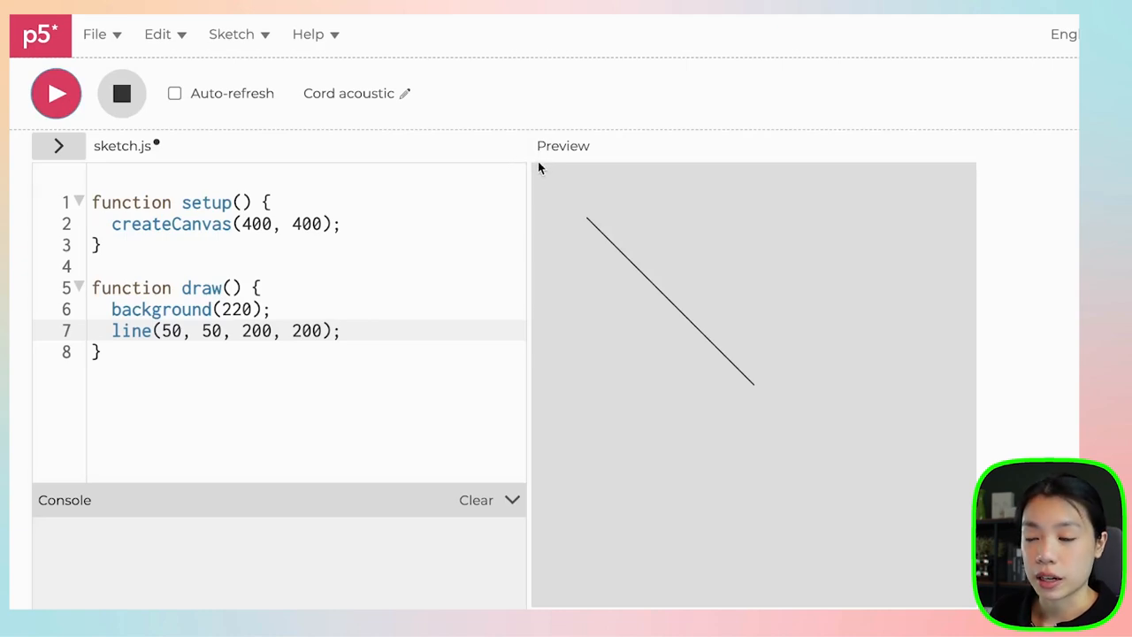
mouse_move(588, 219)
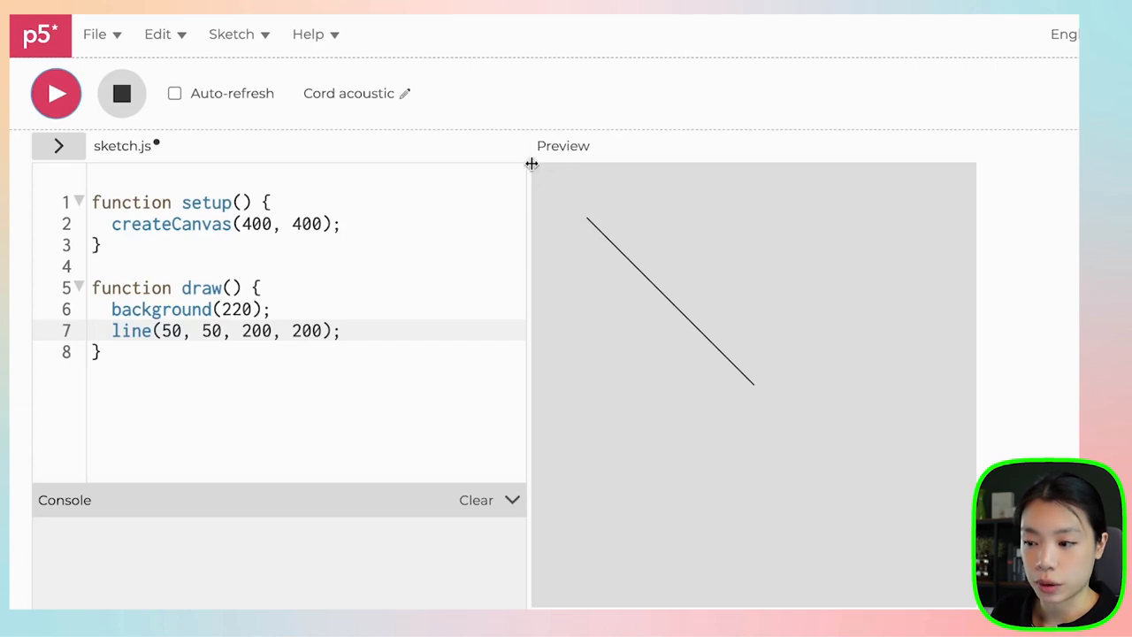
mouse_move(595, 223)
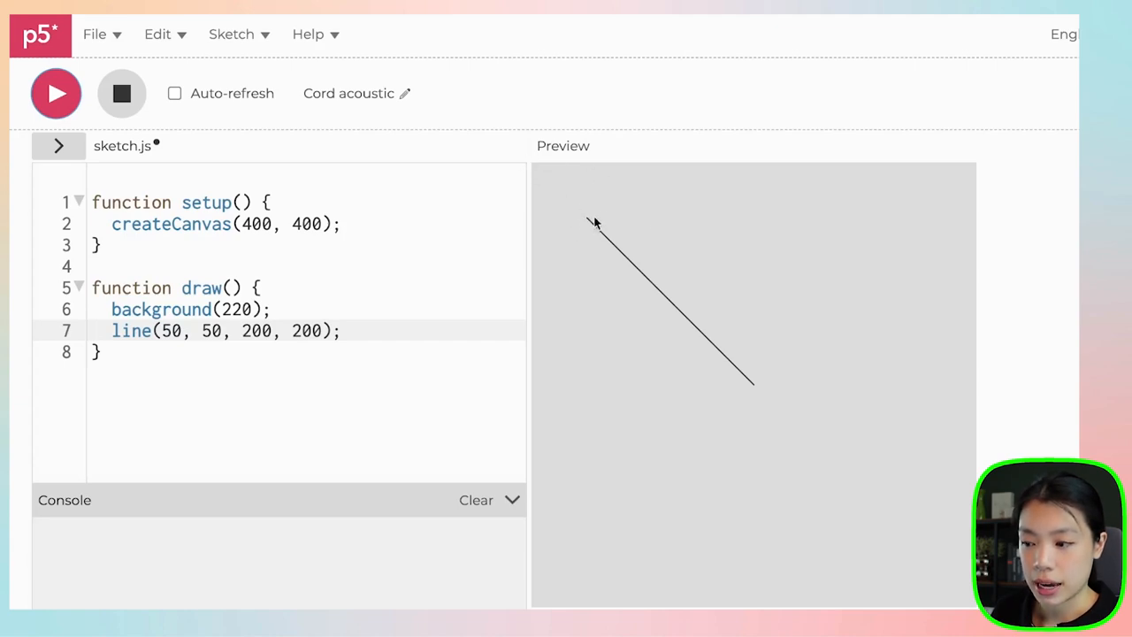
mouse_move(754, 386)
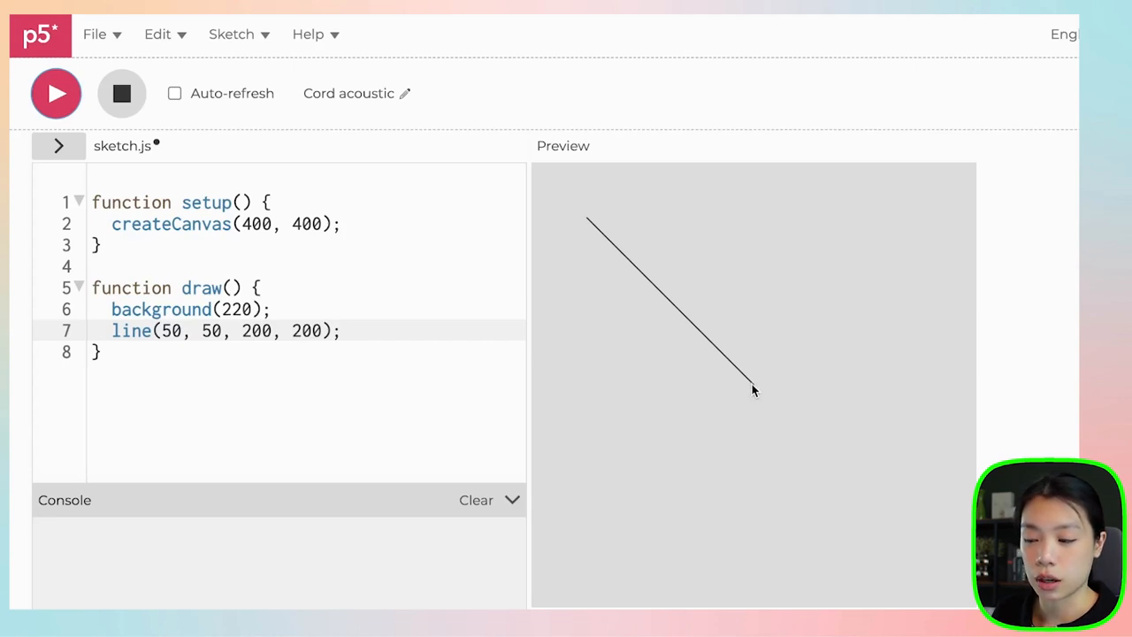
mouse_move(588, 223)
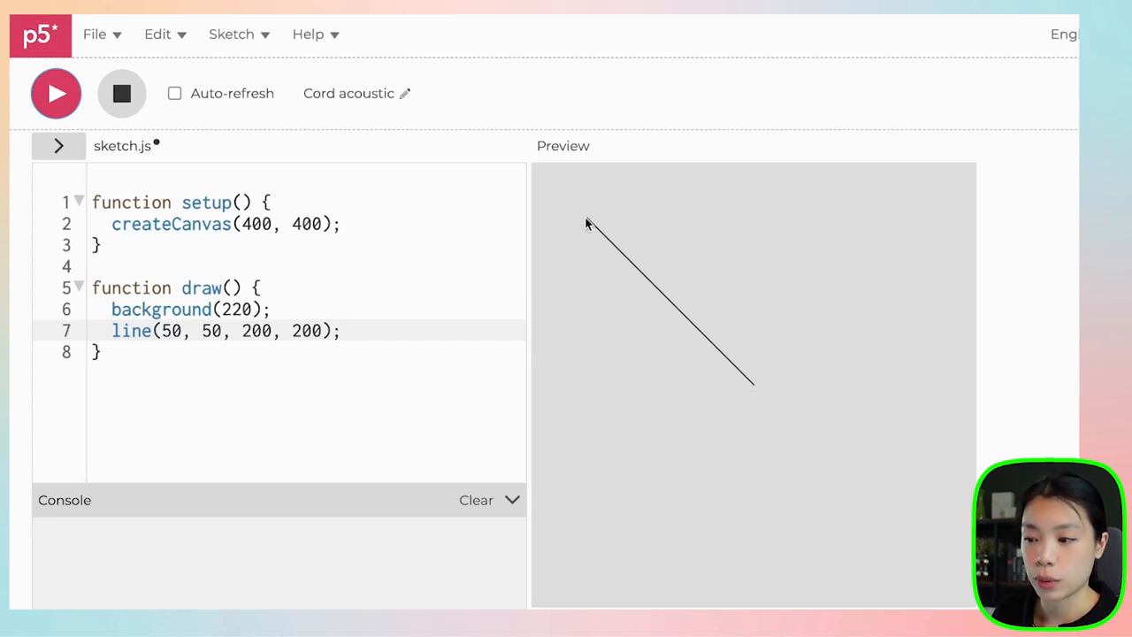
mouse_move(616, 247)
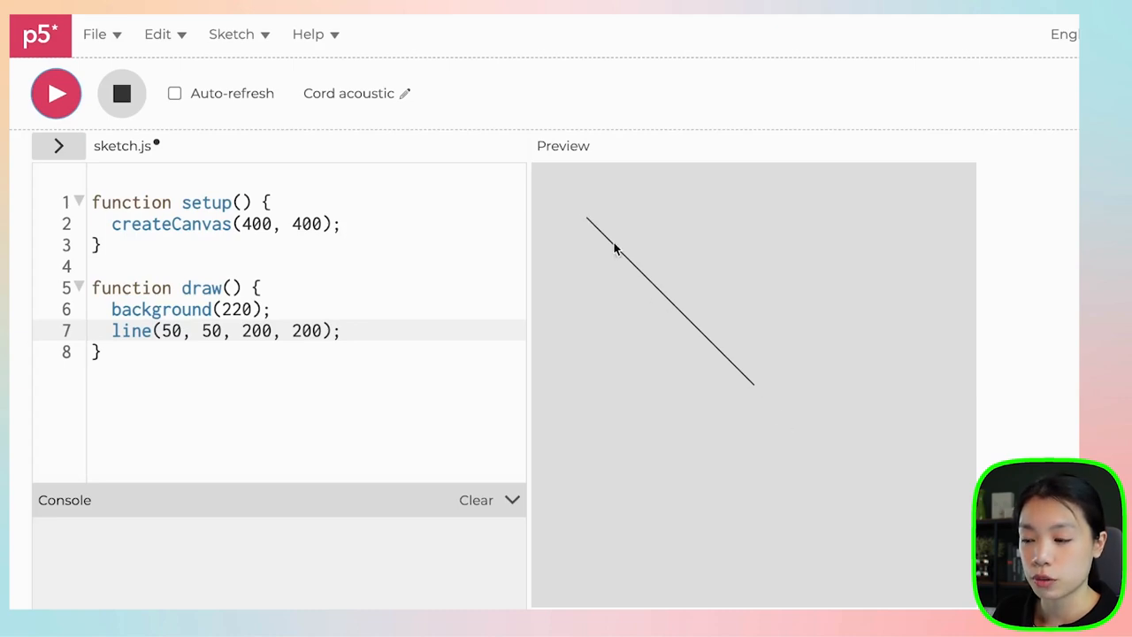
mouse_move(758, 393)
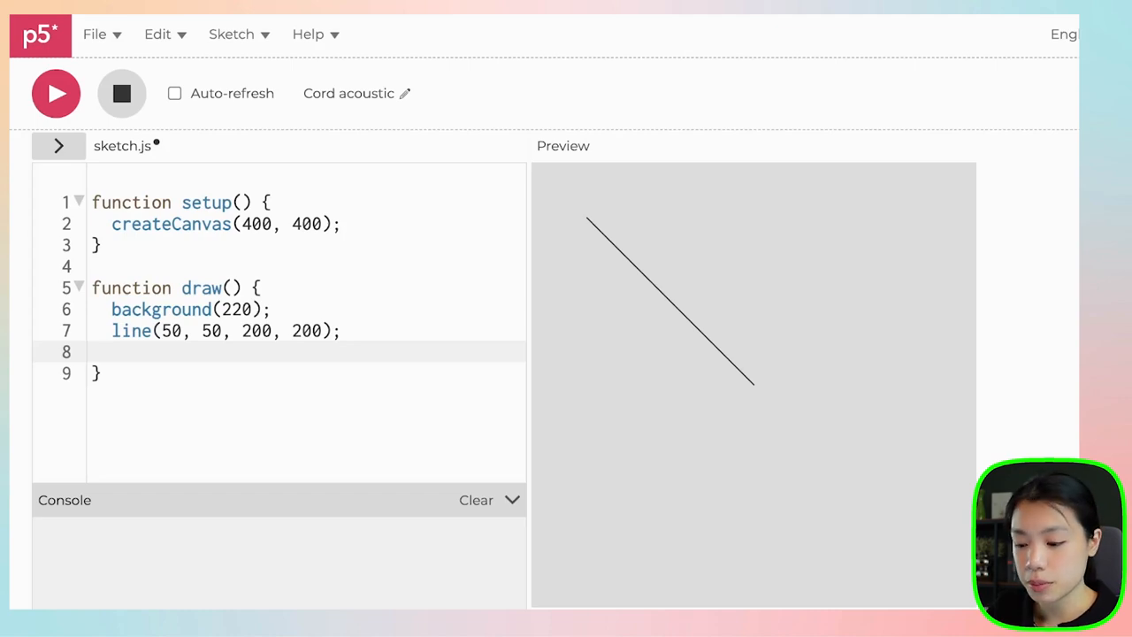
- Write ellipse(200, 200, 100); after the line call in draw
text(ellipse();)
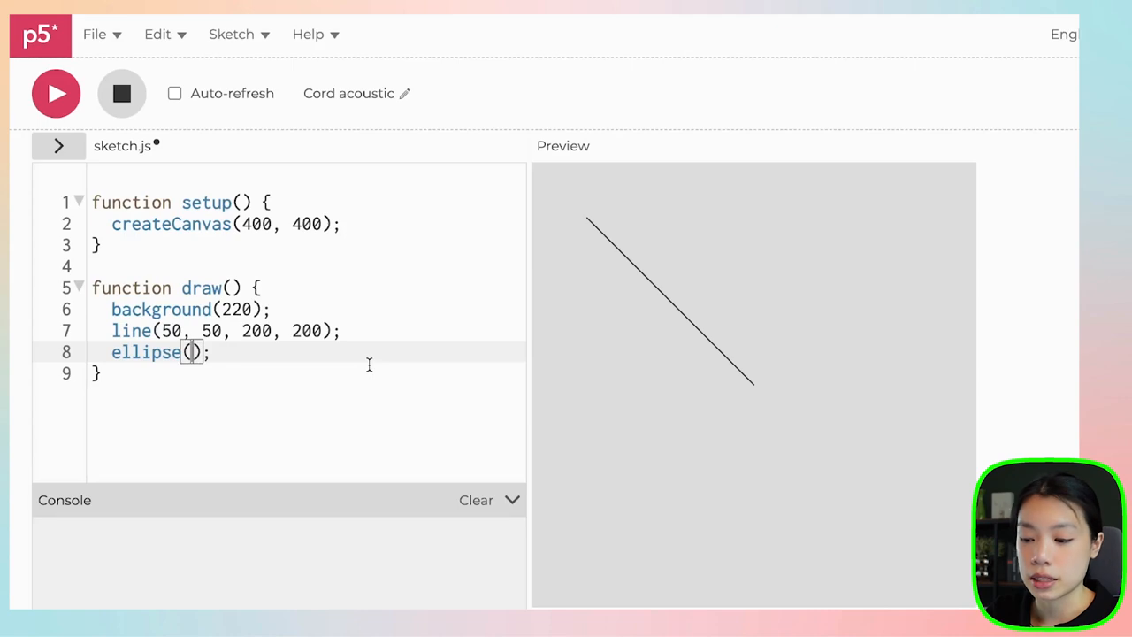
text(200, 200,)
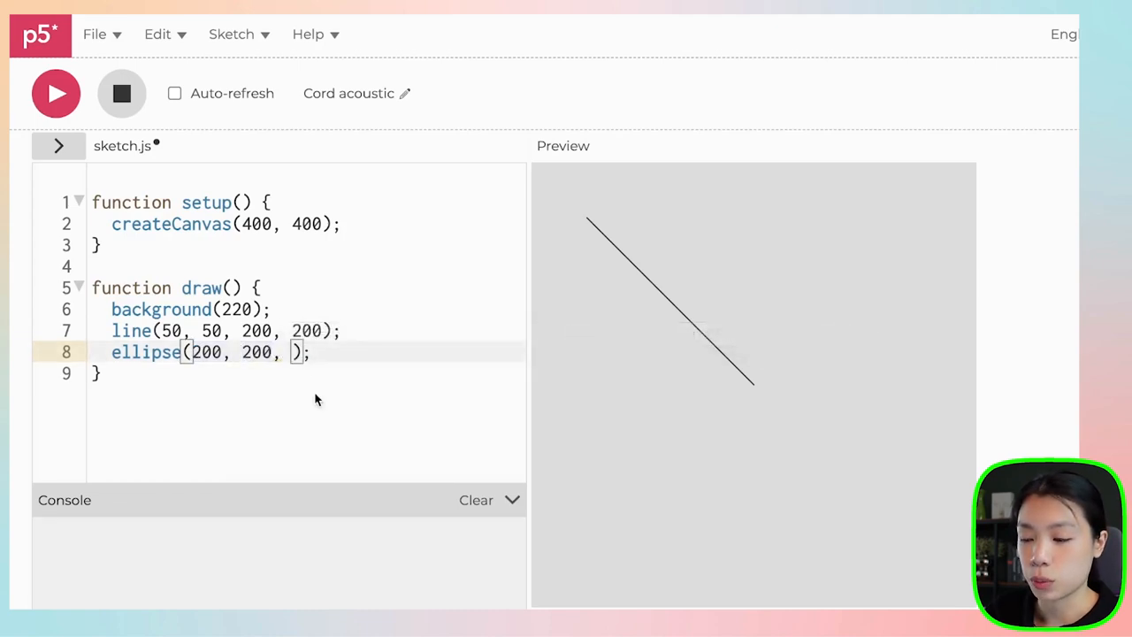
text(100, 100)
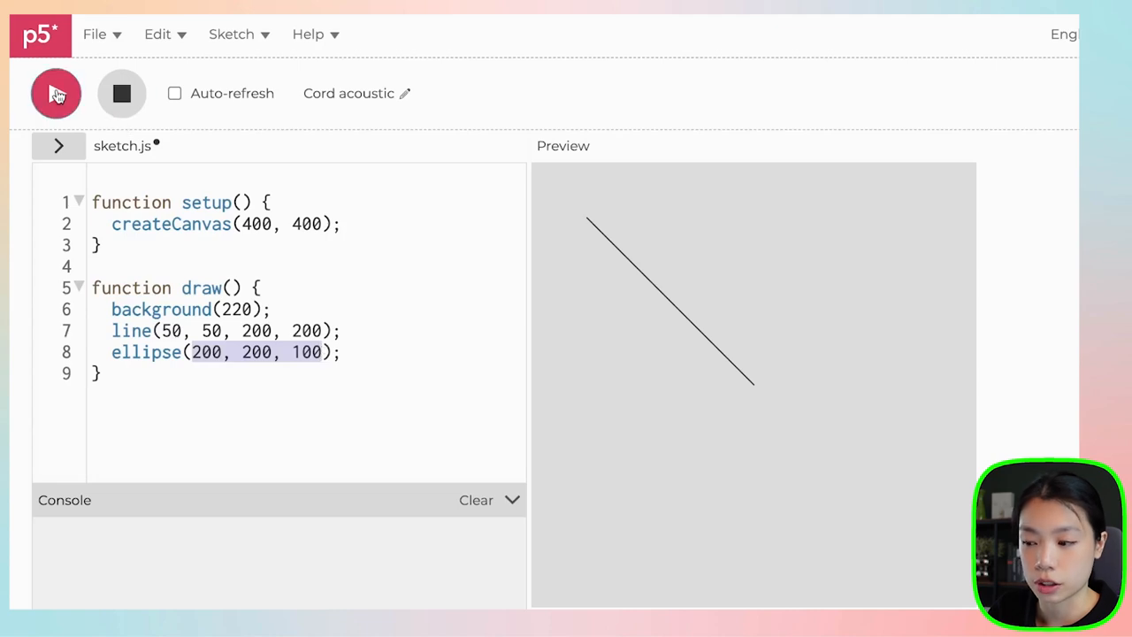
- Run the sketch to see the centered white circle, add a fourth value 50 to ellipse, and rerun
click(57, 92)
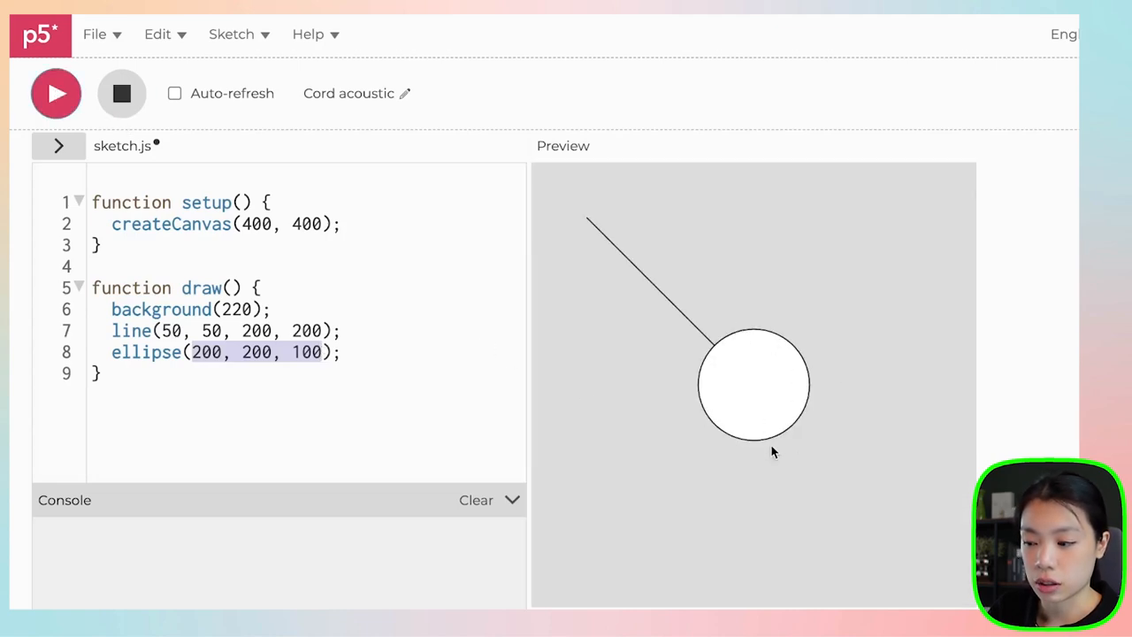
mouse_move(588, 209)
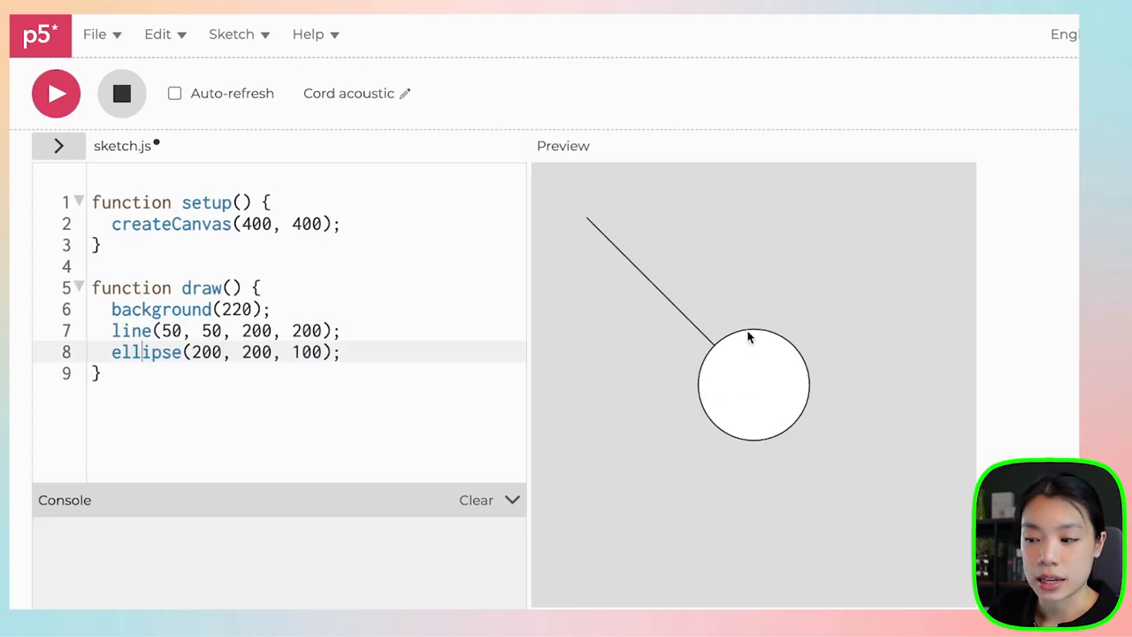
mouse_move(757, 392)
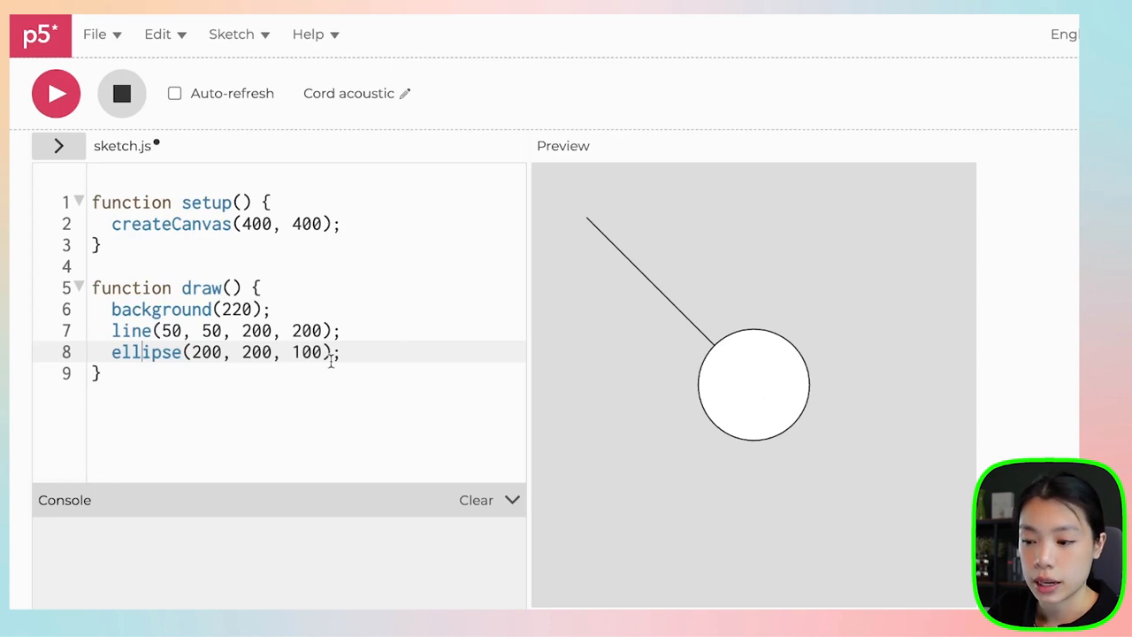
text(, 50)
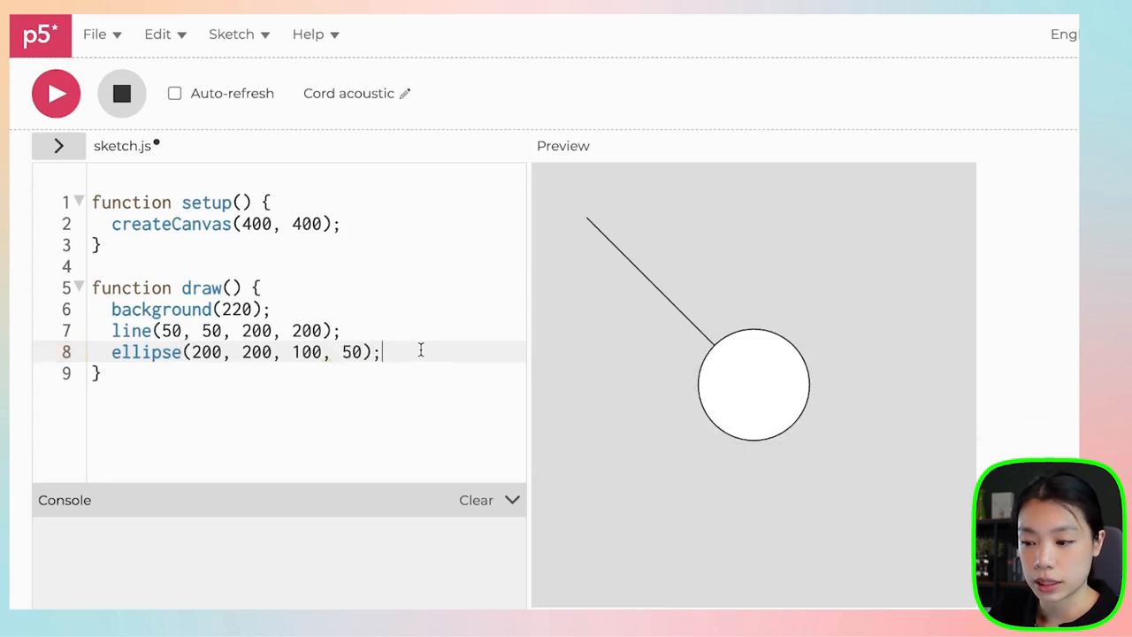
click(56, 92)
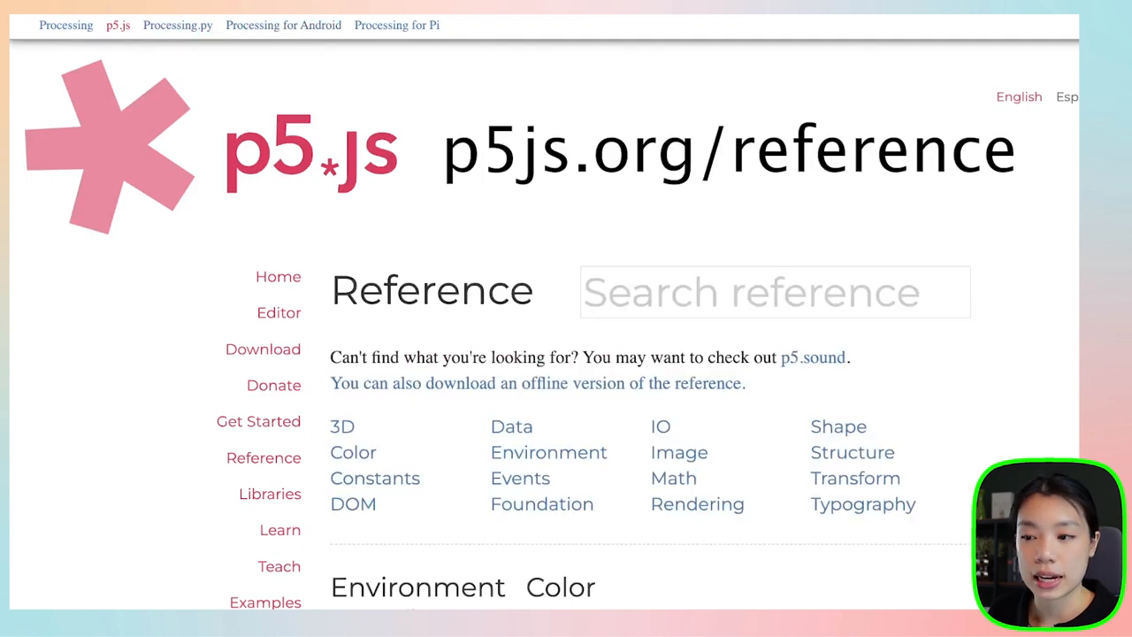
- Scroll the p5.js reference down to the Shape section's 2D Primitives list
scroll(down, 3)
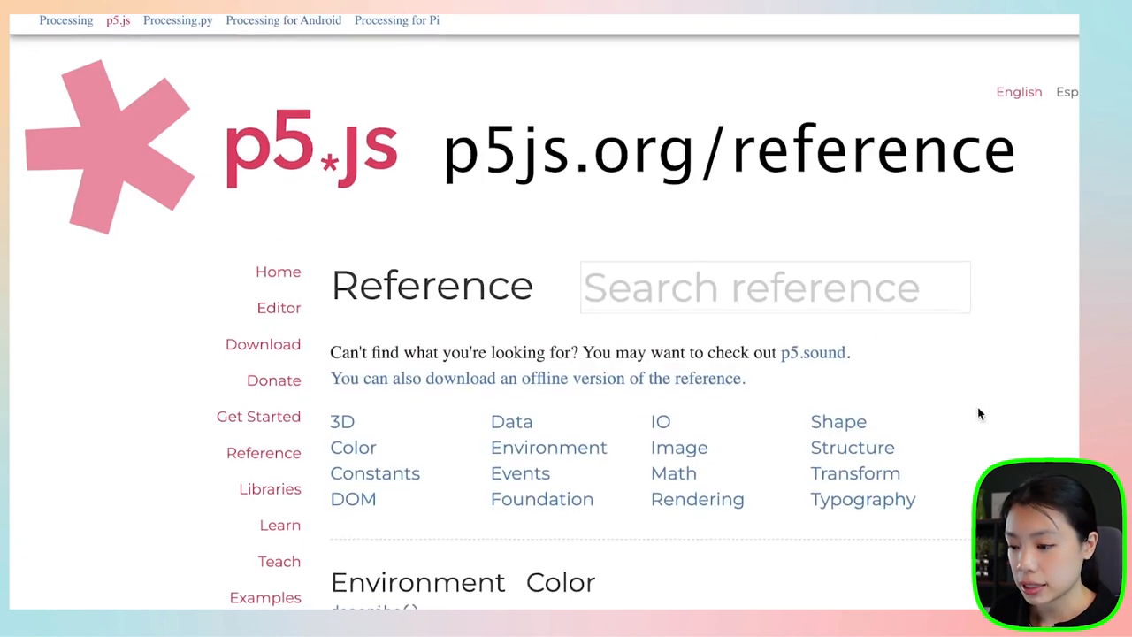
scroll(down, 3)
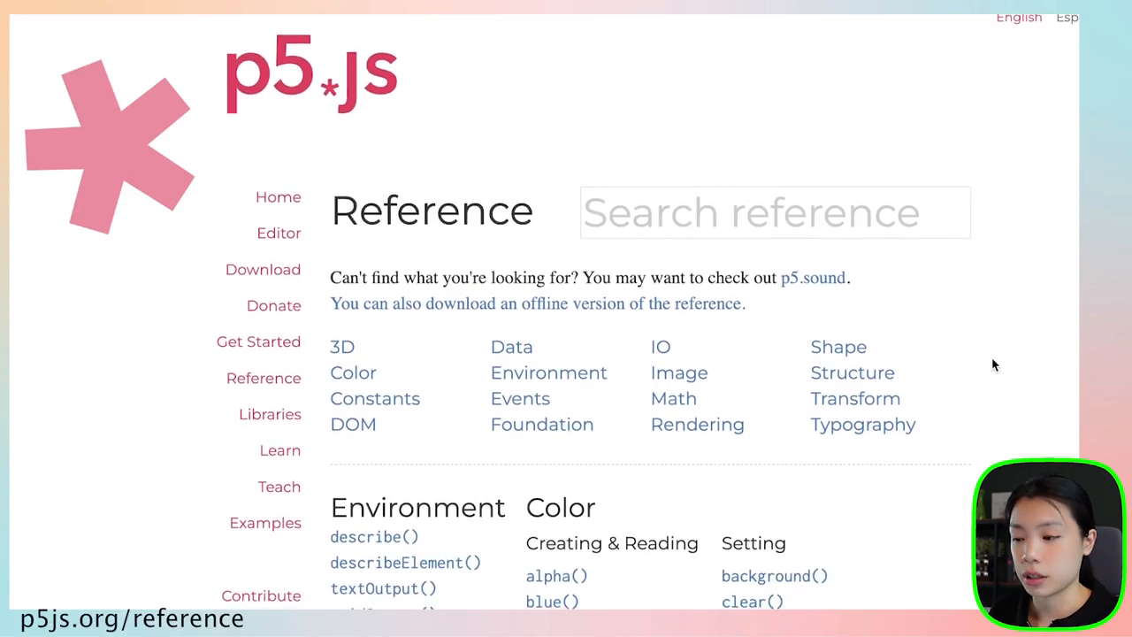
scroll(down, 3)
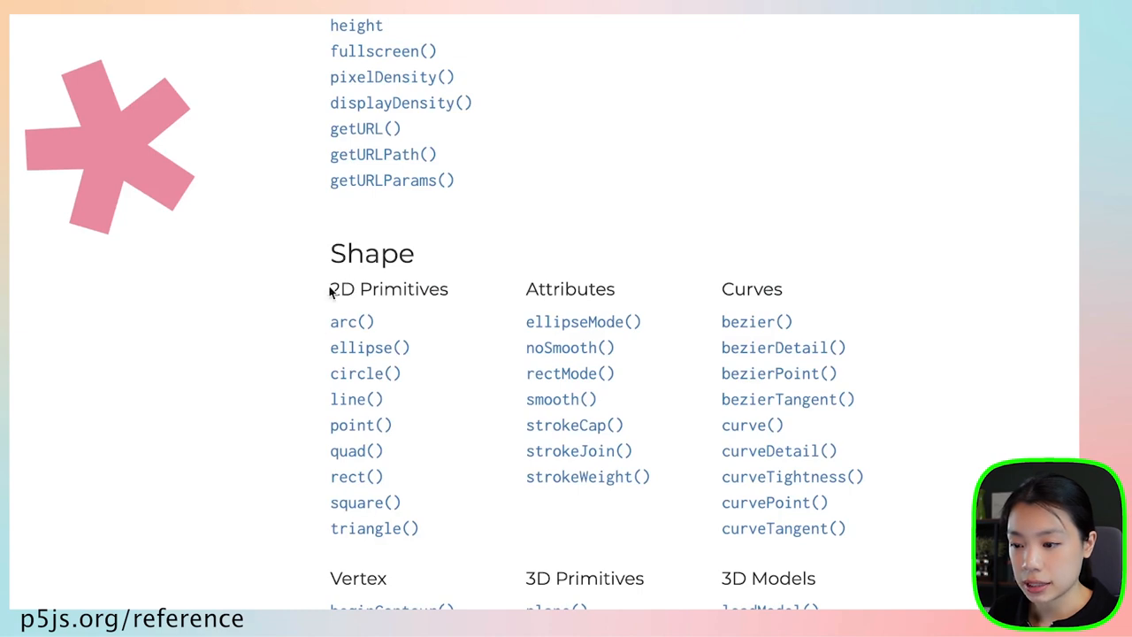
scroll(down, 3)
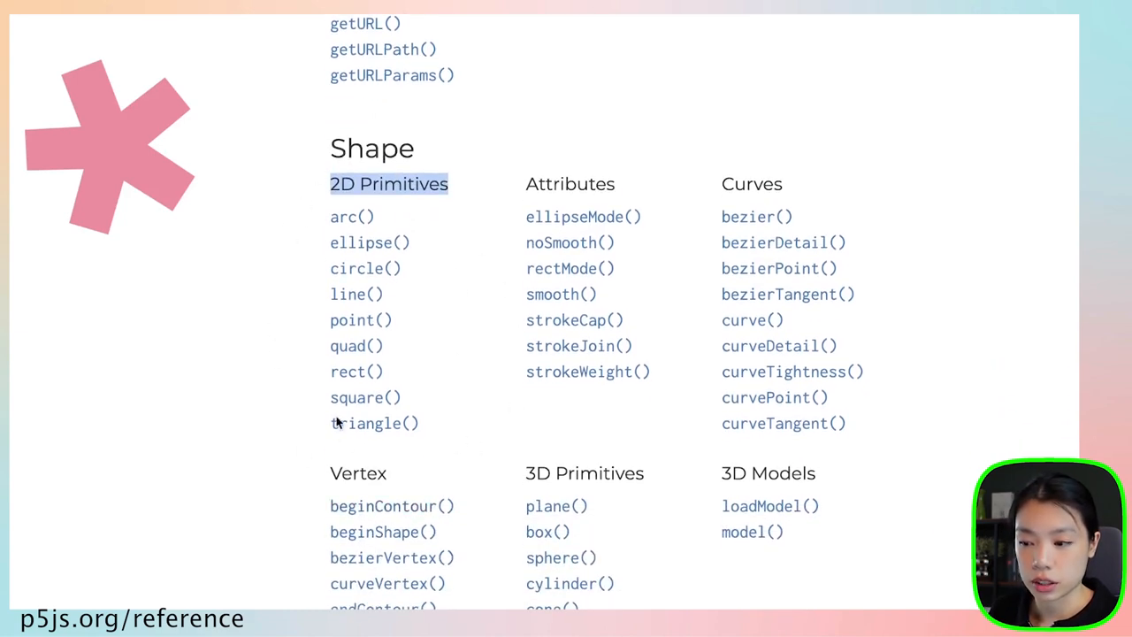
mouse_move(354, 318)
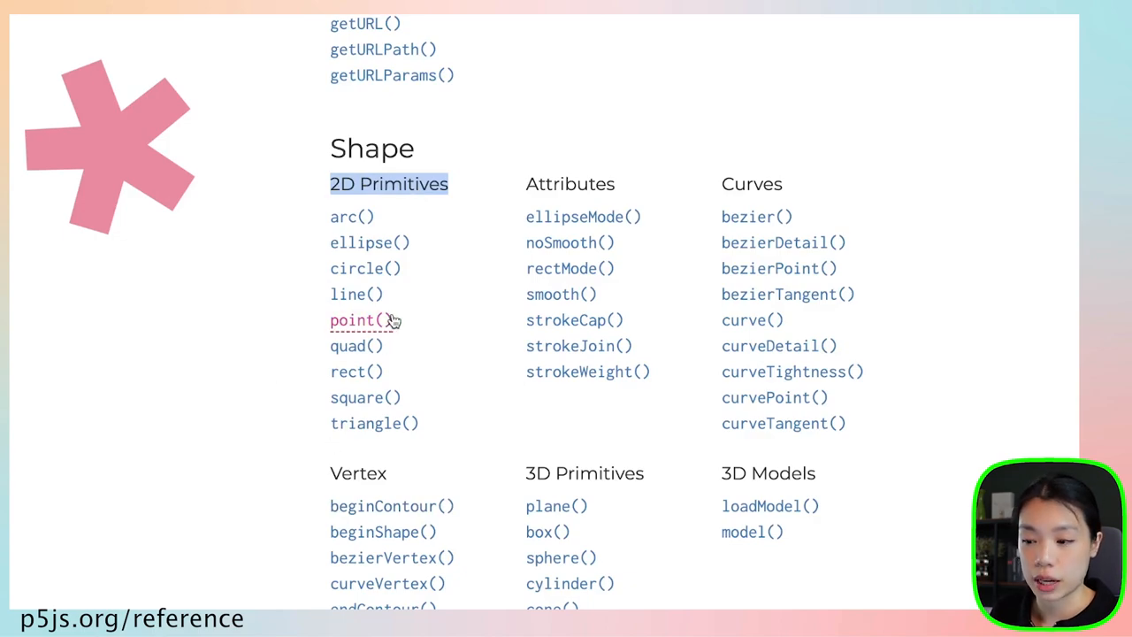
mouse_move(362, 243)
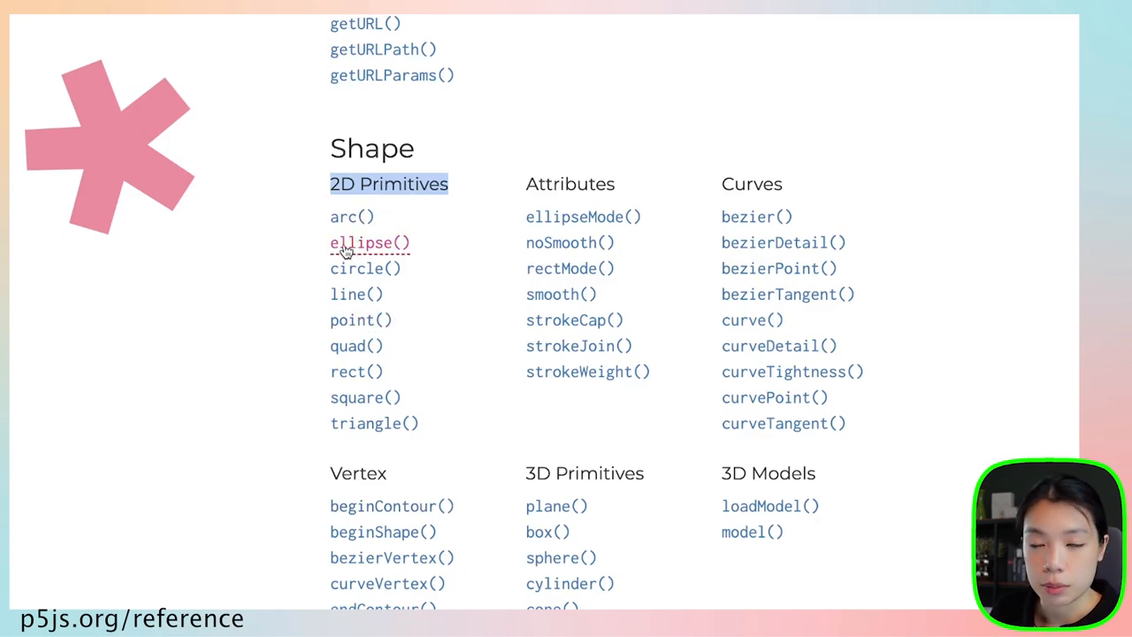
click(370, 243)
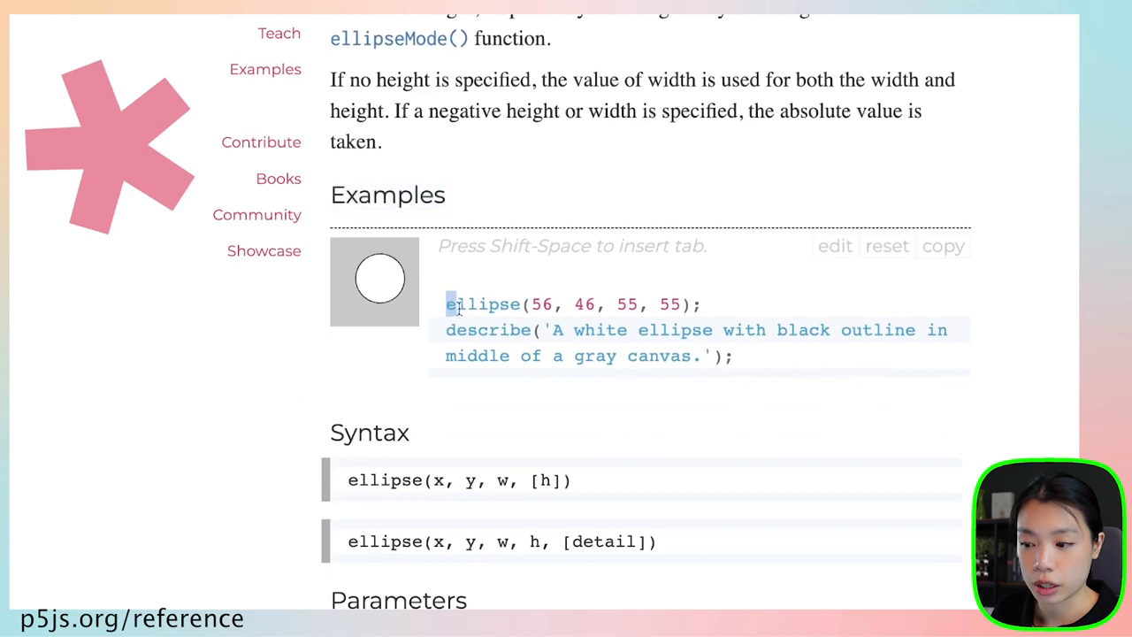
double_click(481, 304)
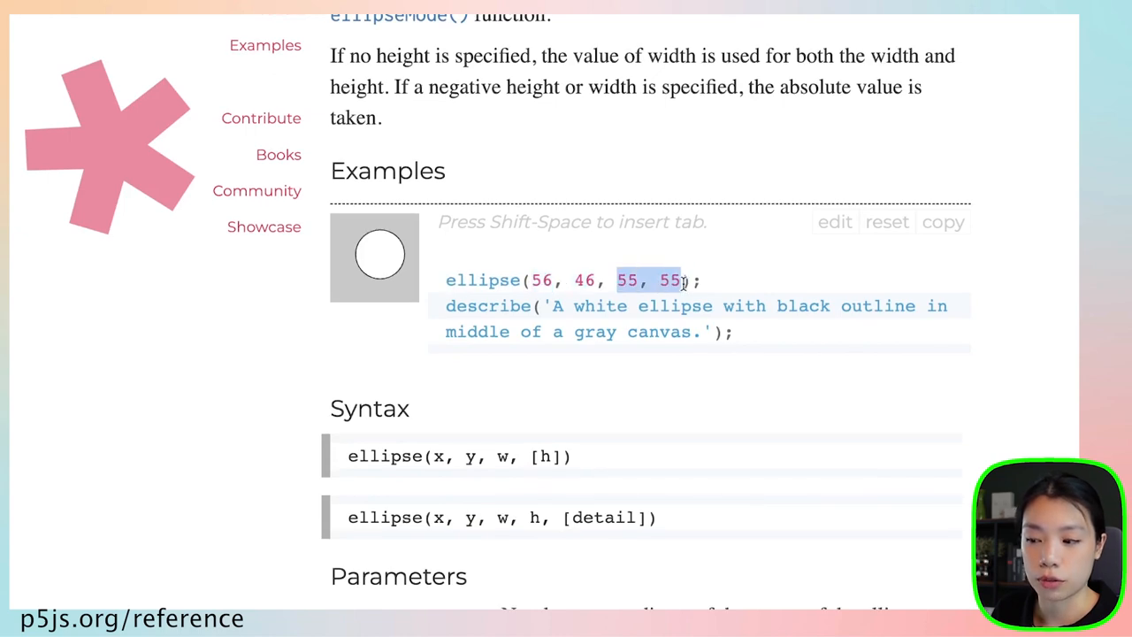
scroll(down, 3)
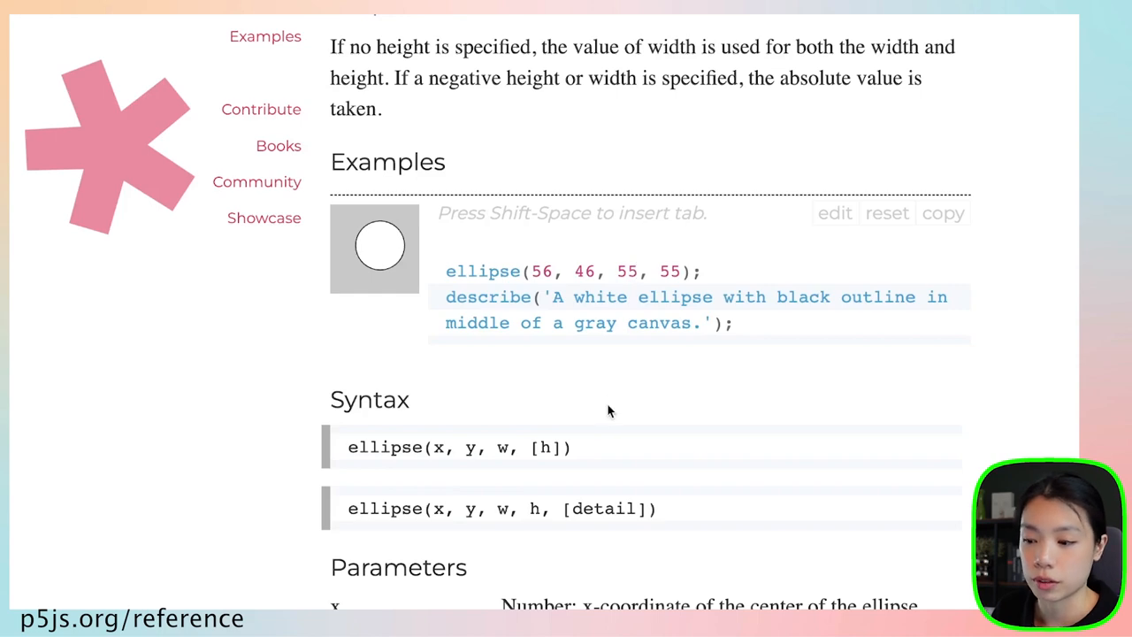
scroll(down, 3)
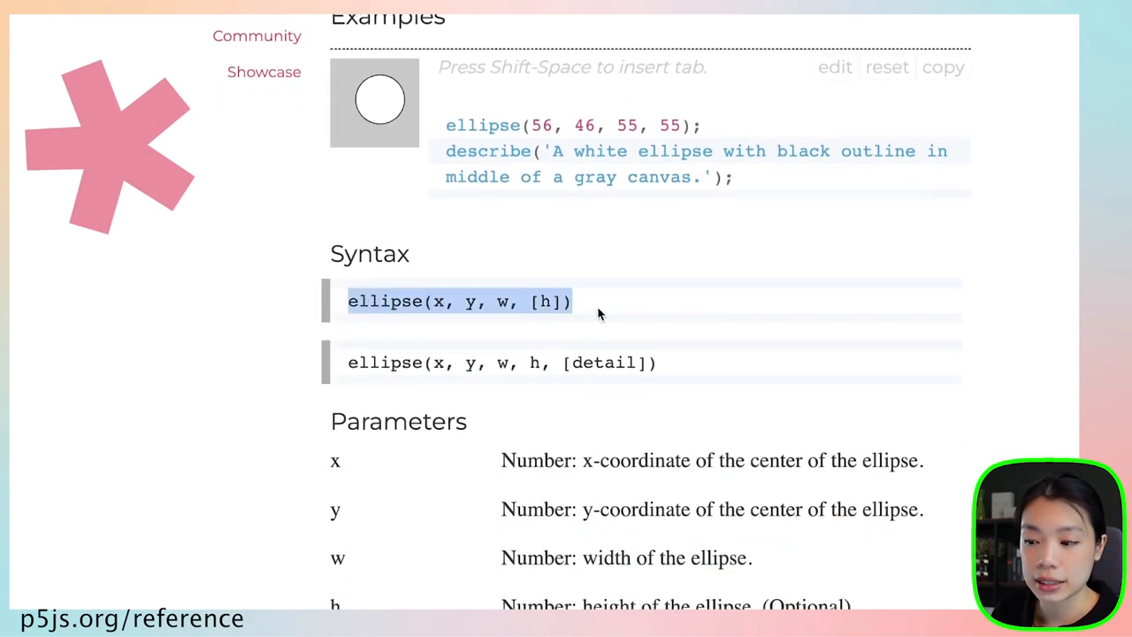
scroll(down, 3)
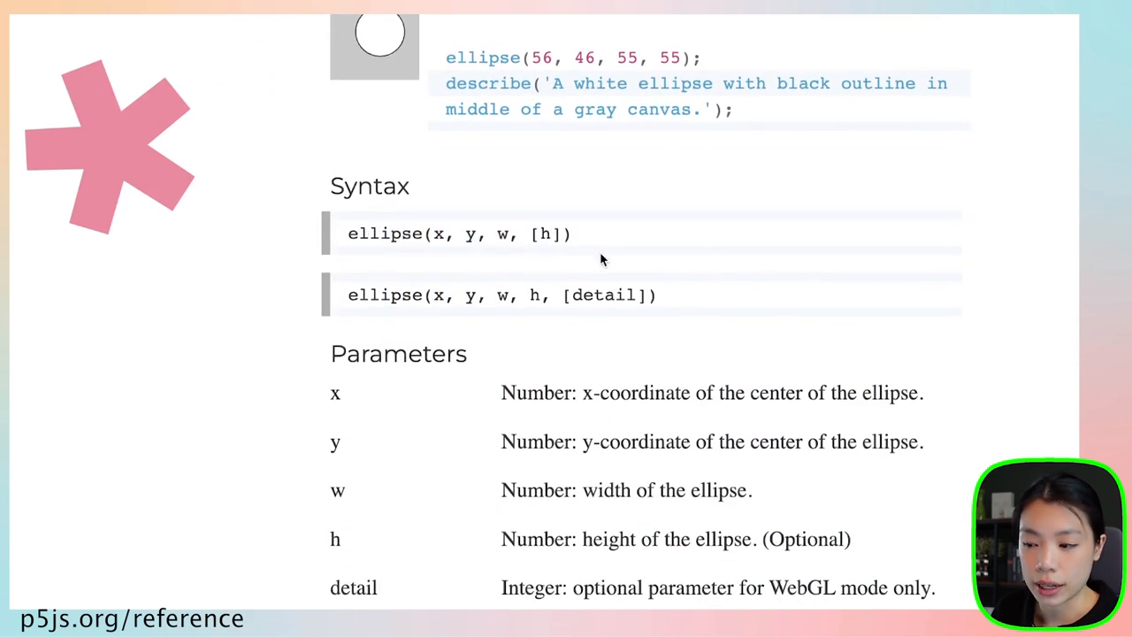
scroll(down, 3)
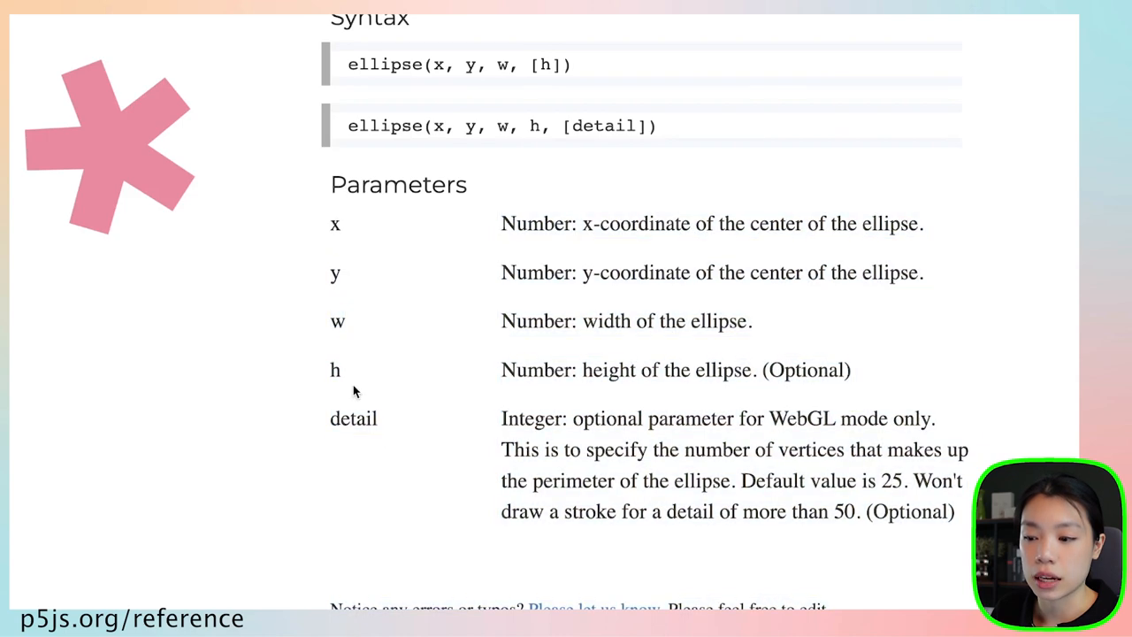
mouse_move(522, 332)
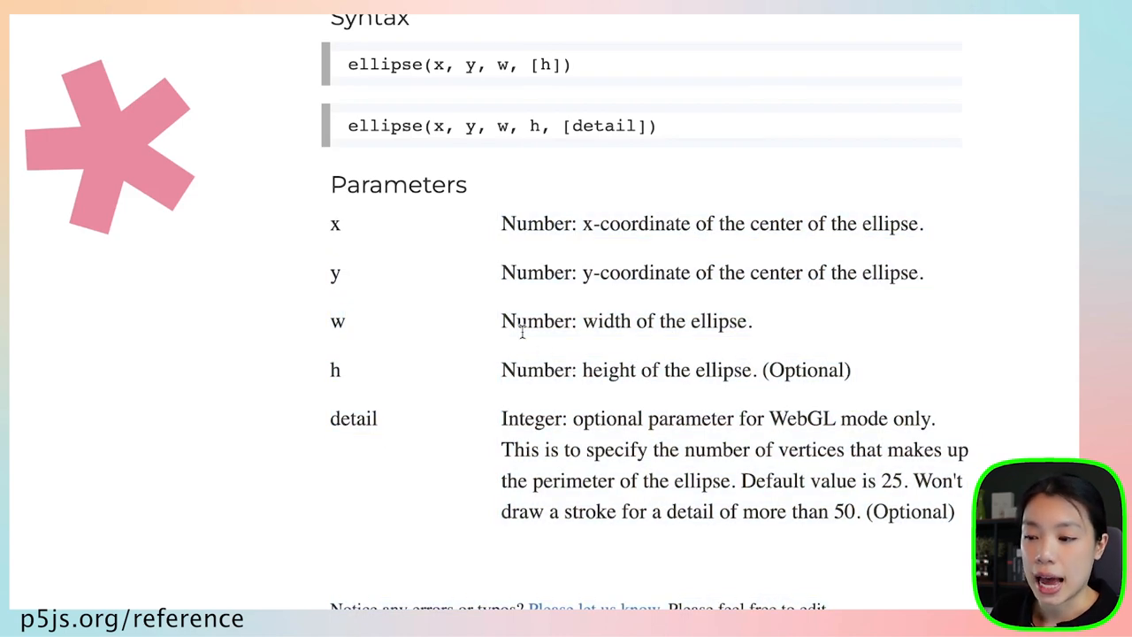
mouse_move(560, 343)
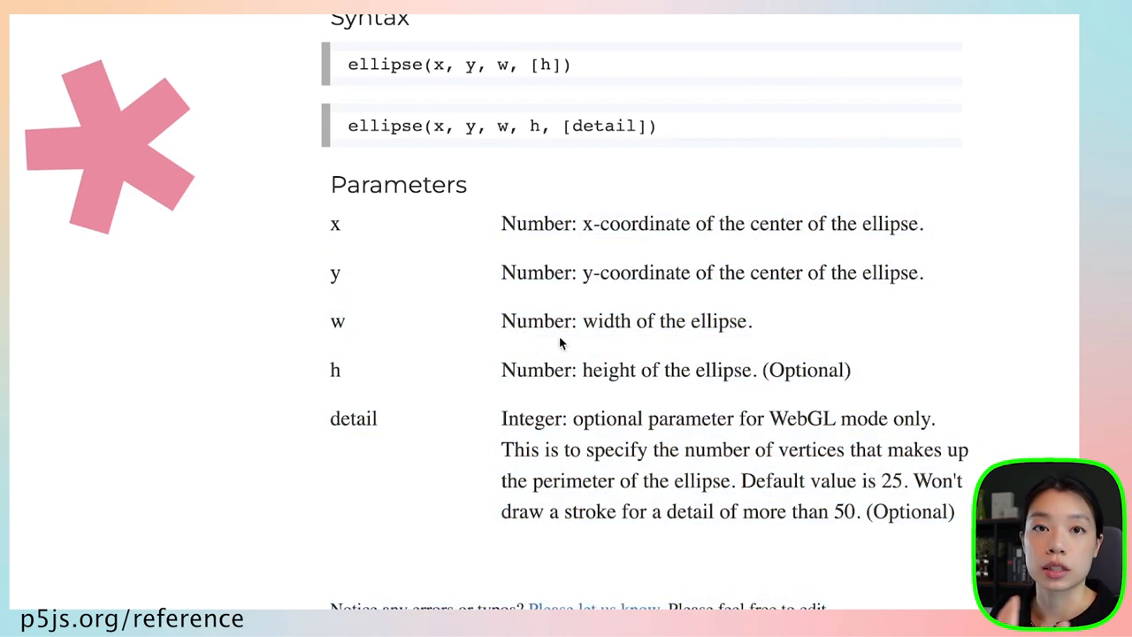
mouse_move(520, 223)
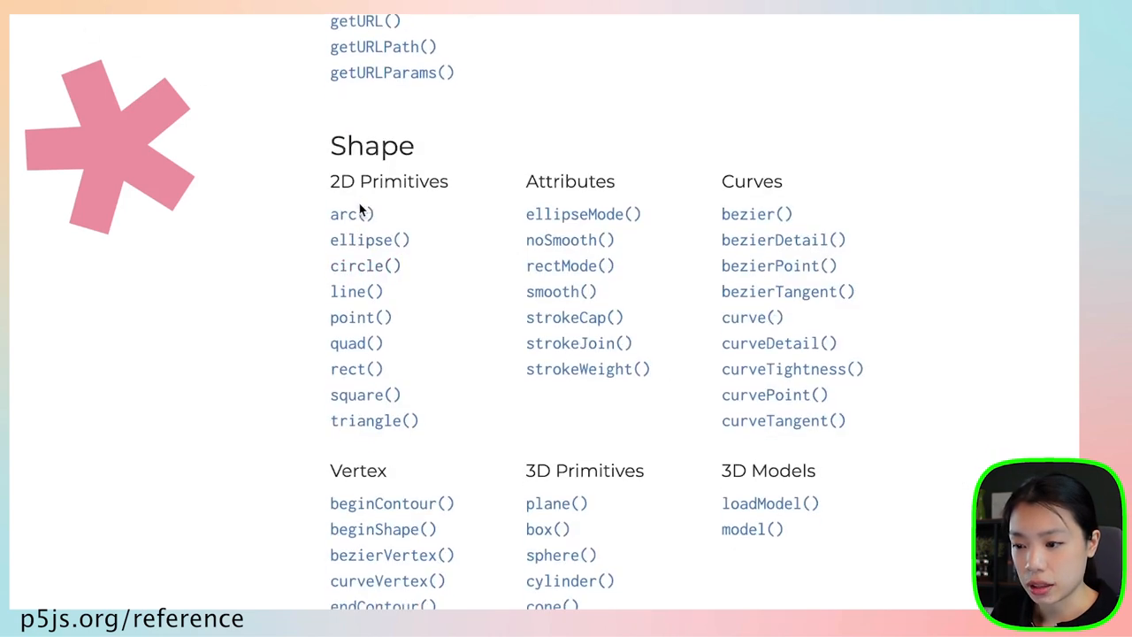
mouse_move(281, 212)
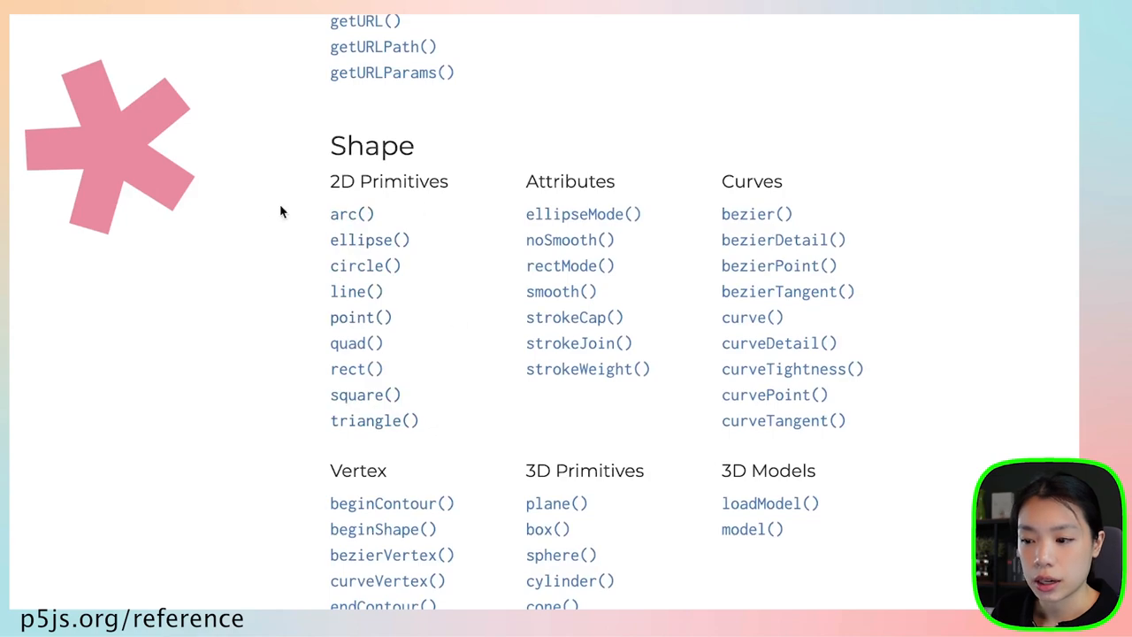